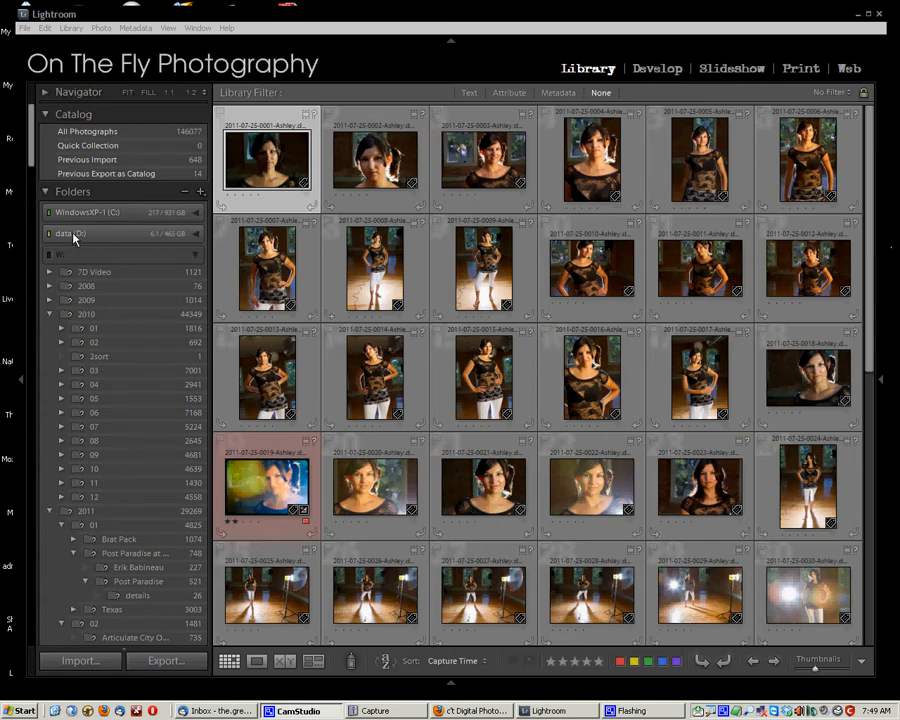
pyautogui.moveTo(340, 196)
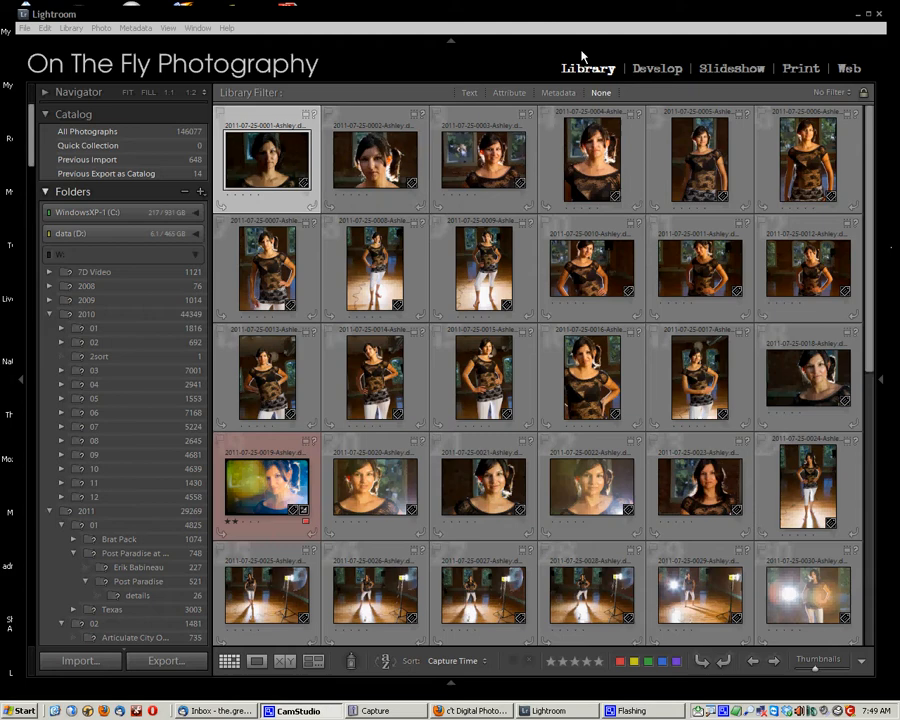
pyautogui.moveTo(484, 64)
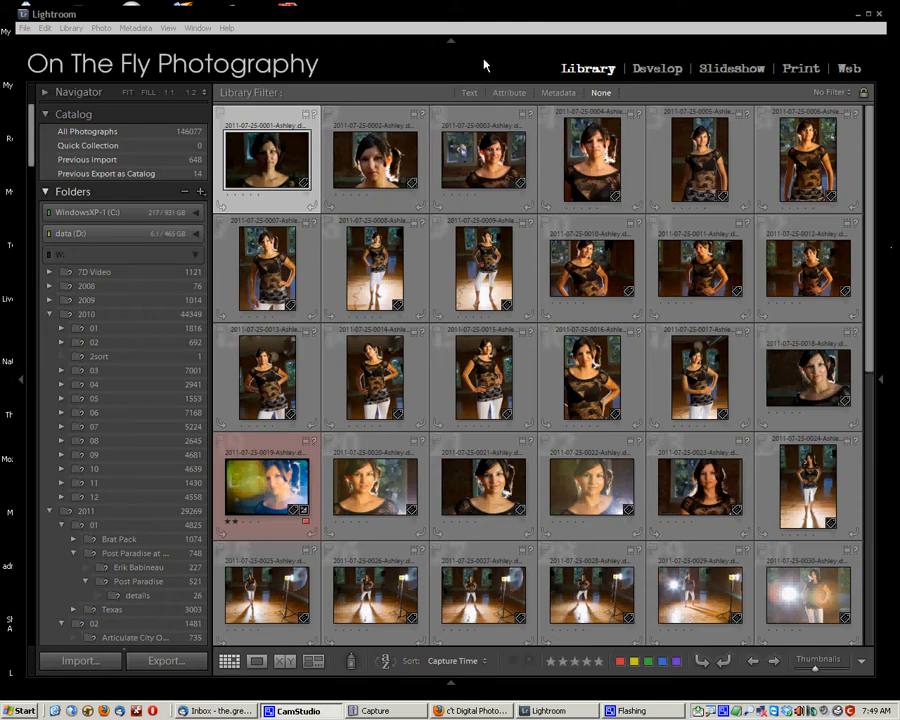
pyautogui.moveTo(484, 66)
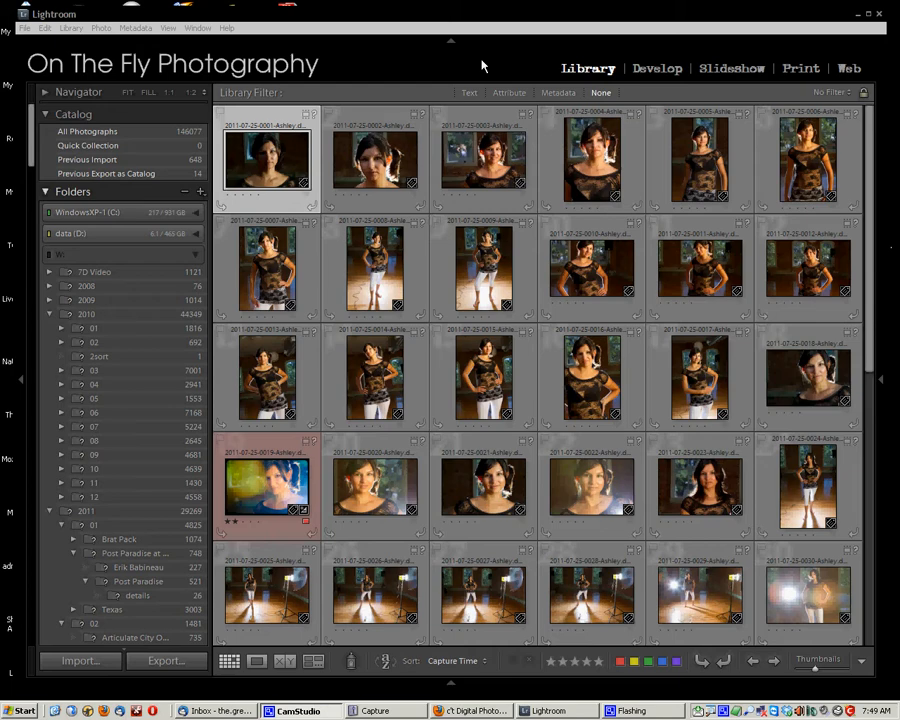
pyautogui.moveTo(784, 68)
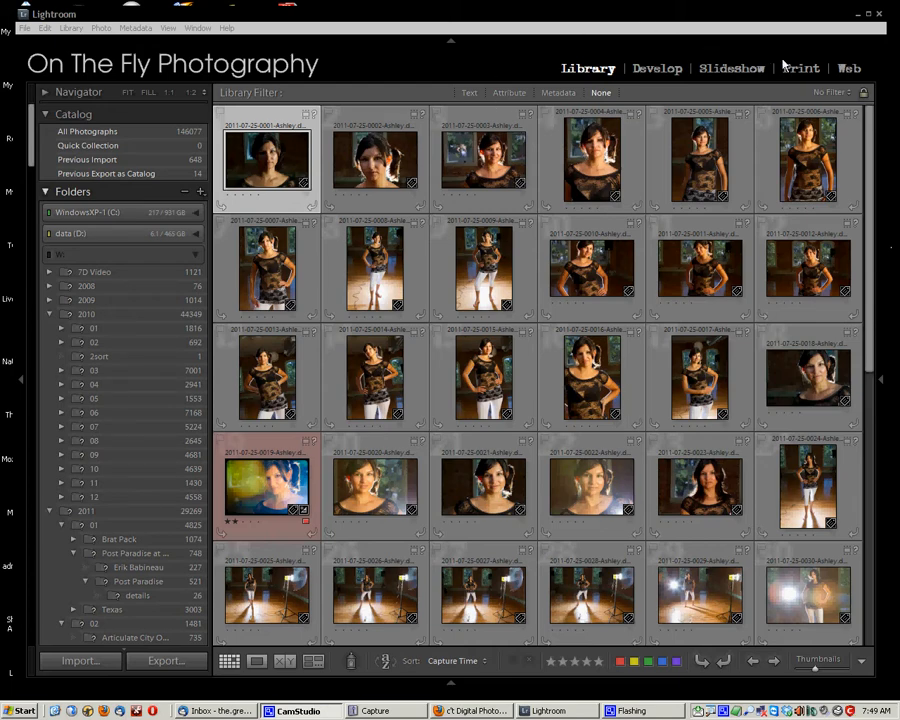
pyautogui.moveTo(872, 48)
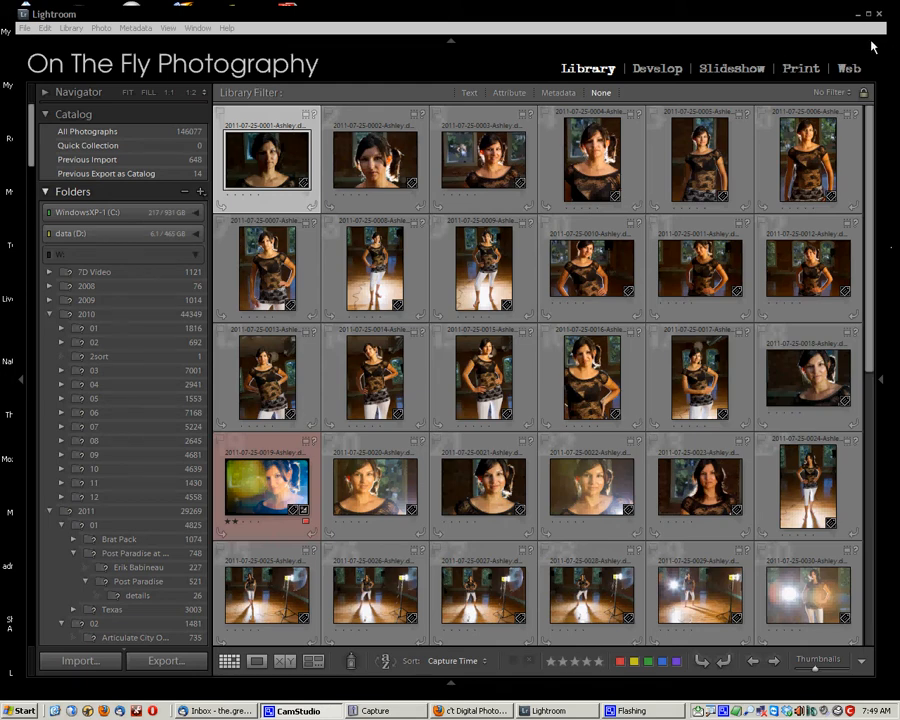
pyautogui.moveTo(832, 38)
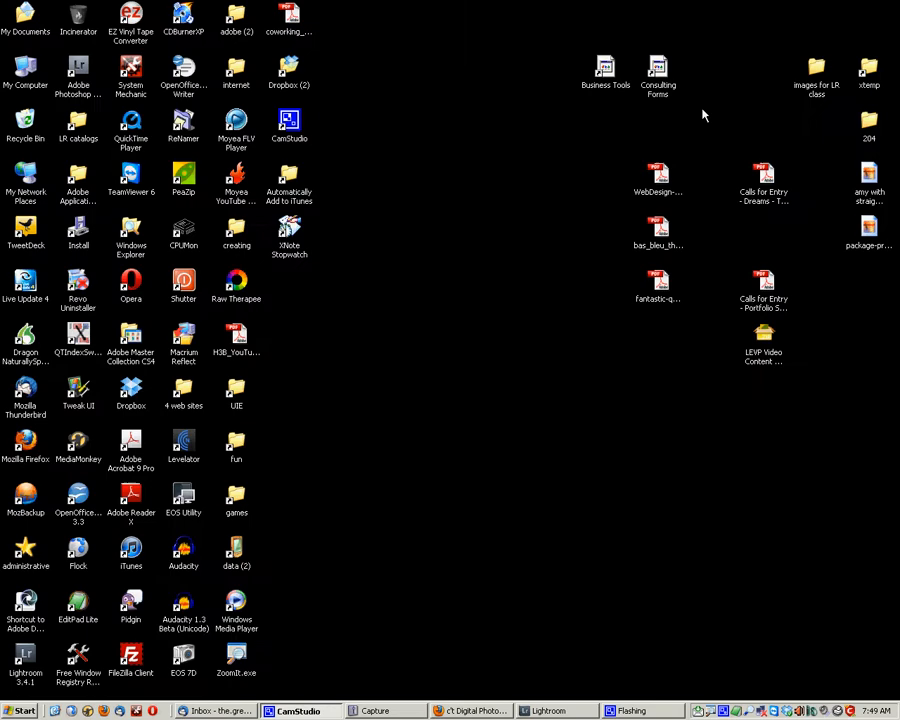
# Step: Make a new desktop folder named 'Lightroom Shortcuts' and place it beside the other icons
pyautogui.rightClick(476, 420)
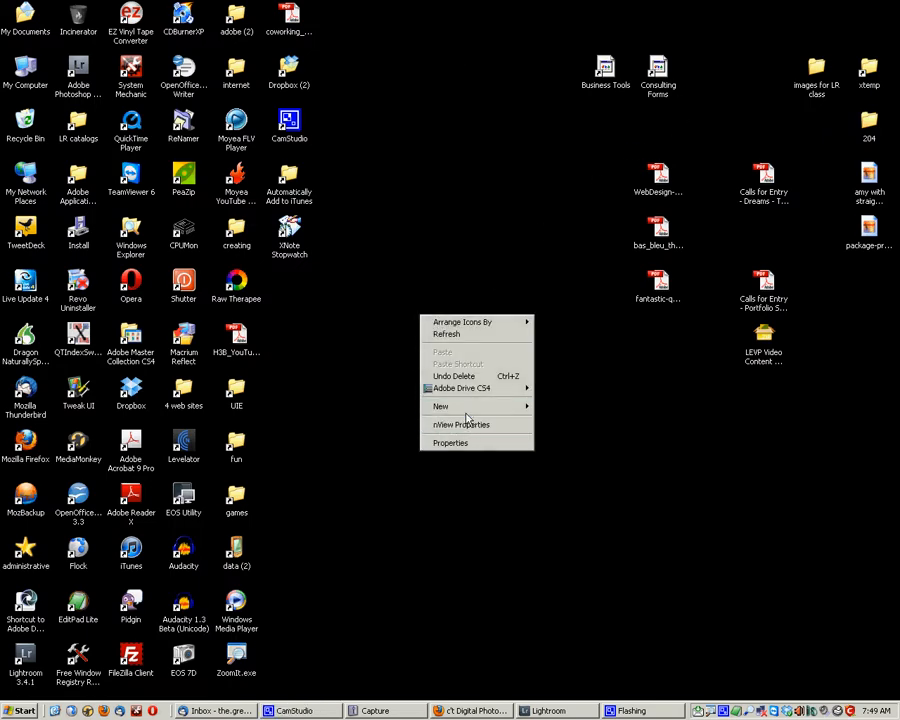
pyautogui.click(440, 406)
pyautogui.write('Lightroom Shortcuts')
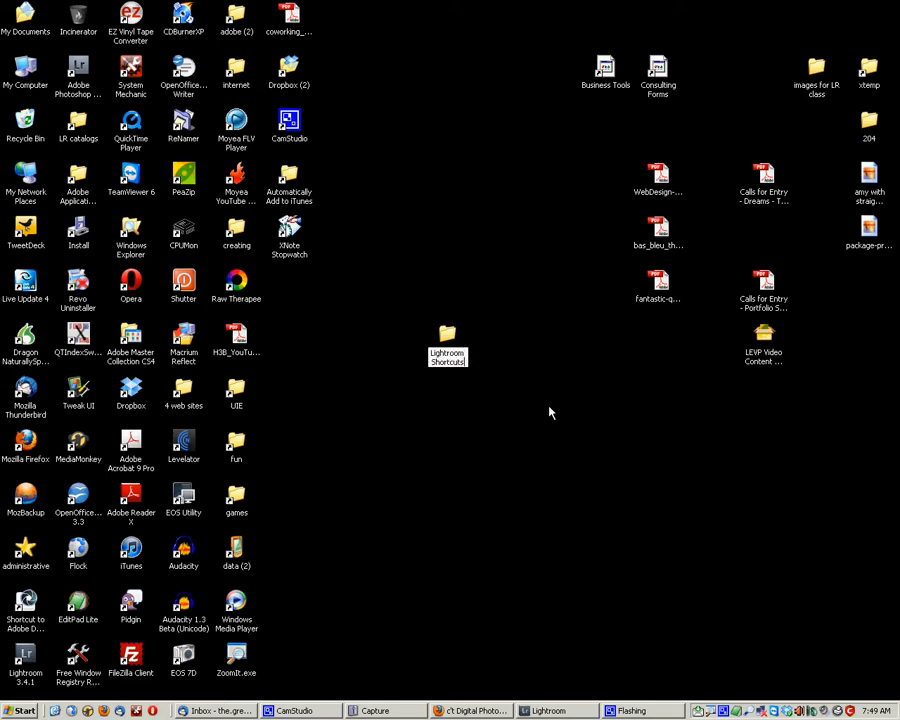
pyautogui.click(448, 344)
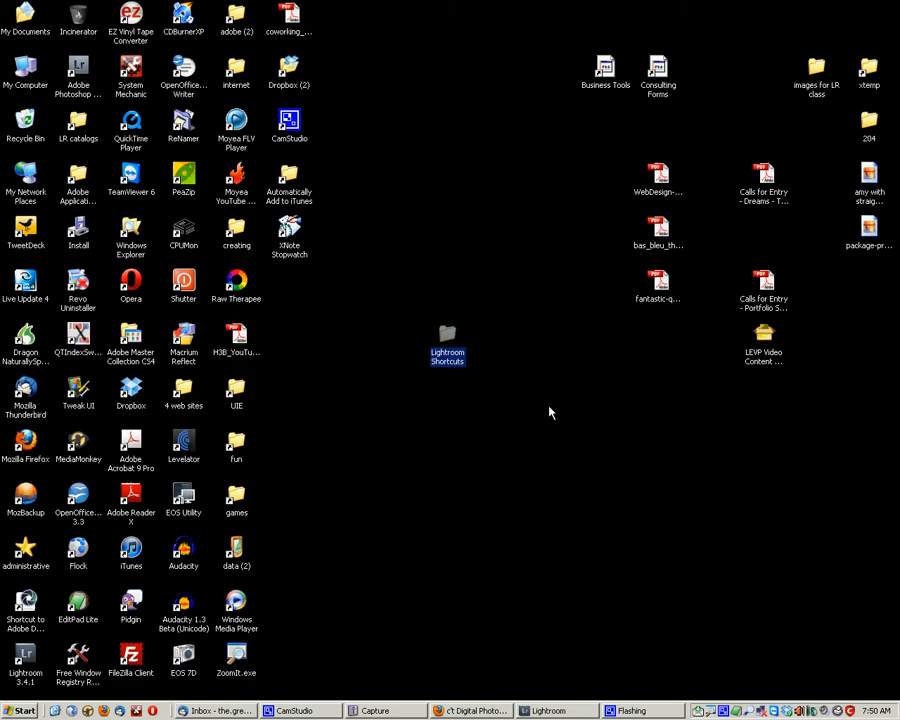
pyautogui.moveTo(448, 350); pyautogui.dragTo(448, 240)
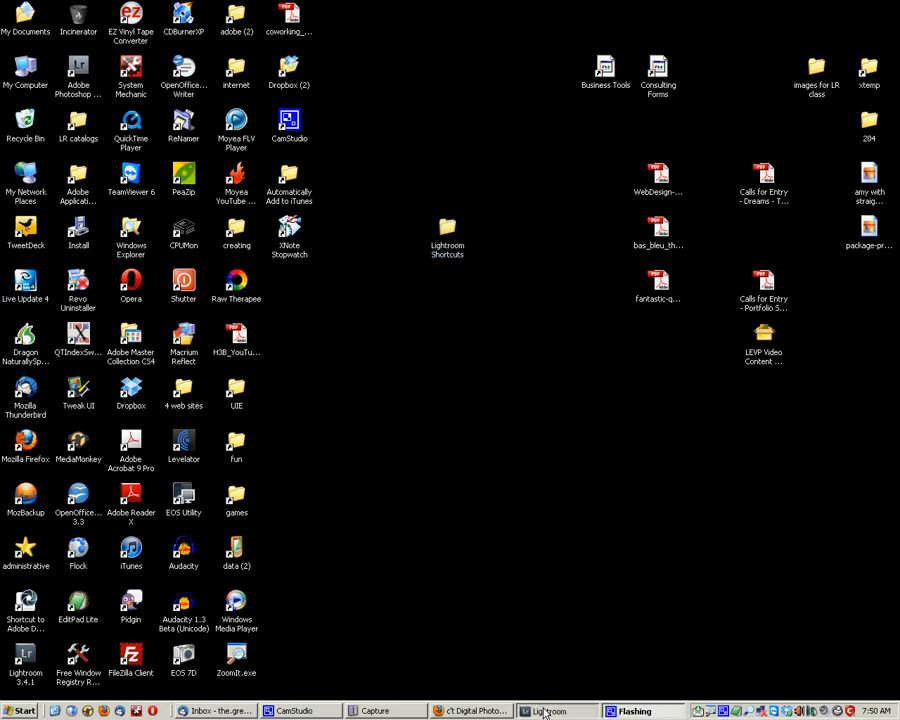
# Step: From Lightroom's Presets preferences, show the Lightroom presets folder in Explorer
pyautogui.click(548, 712)
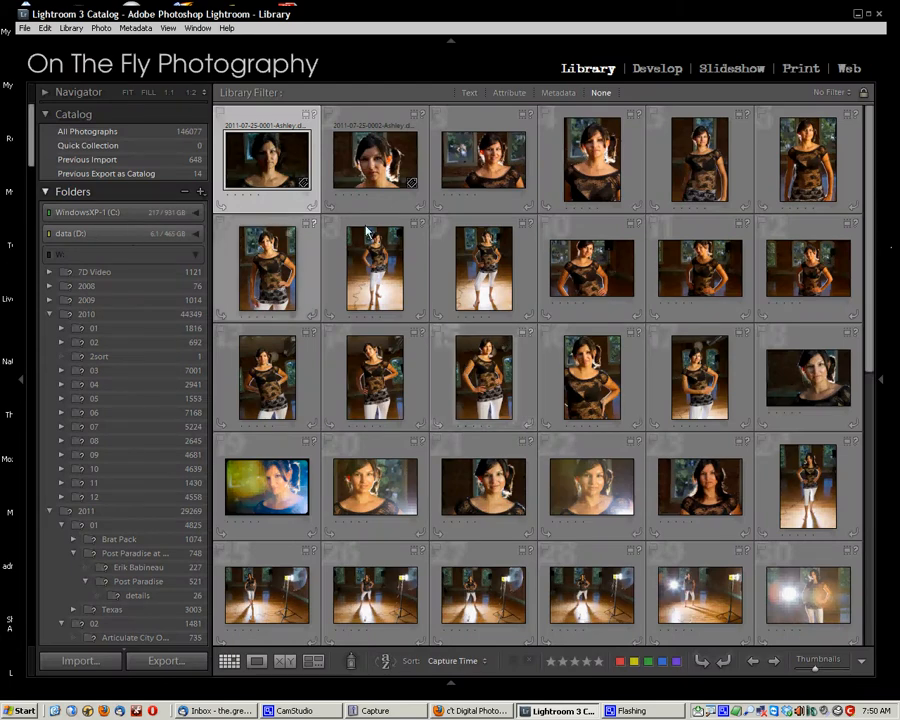
pyautogui.click(46, 28)
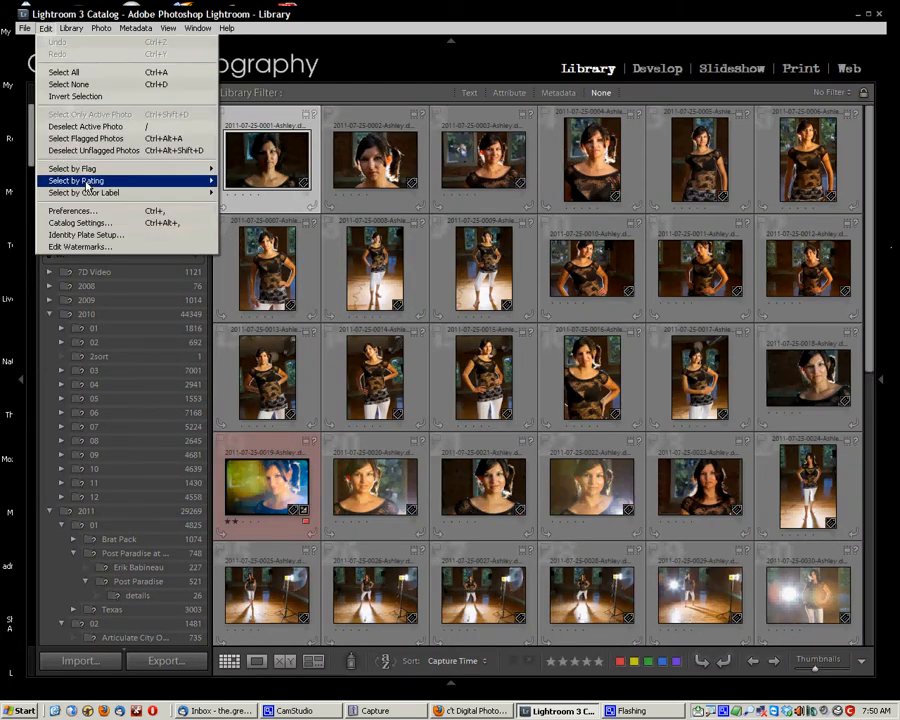
pyautogui.click(72, 210)
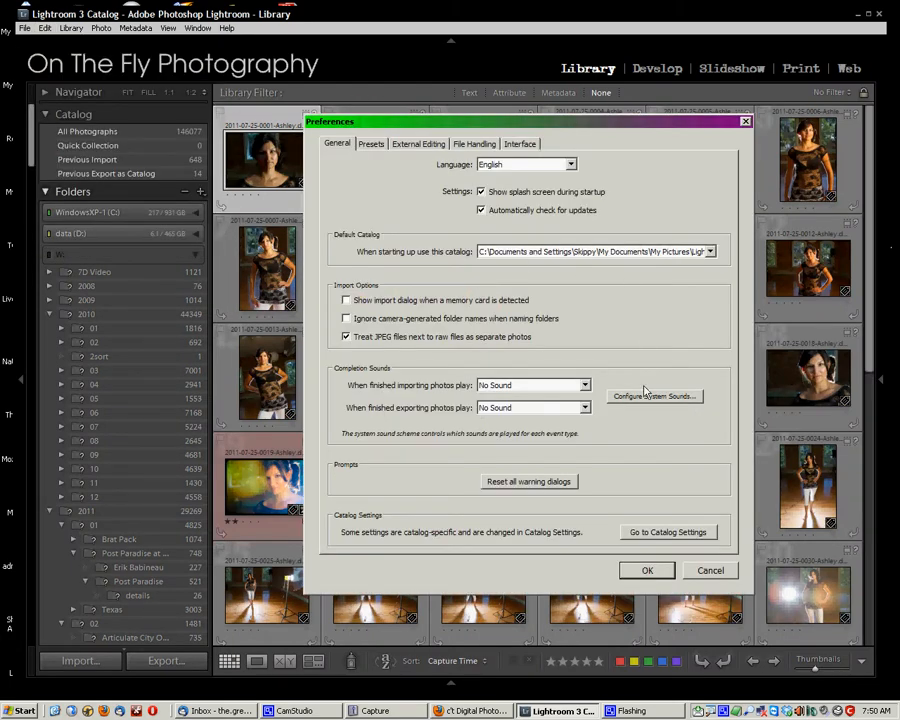
pyautogui.moveTo(436, 184)
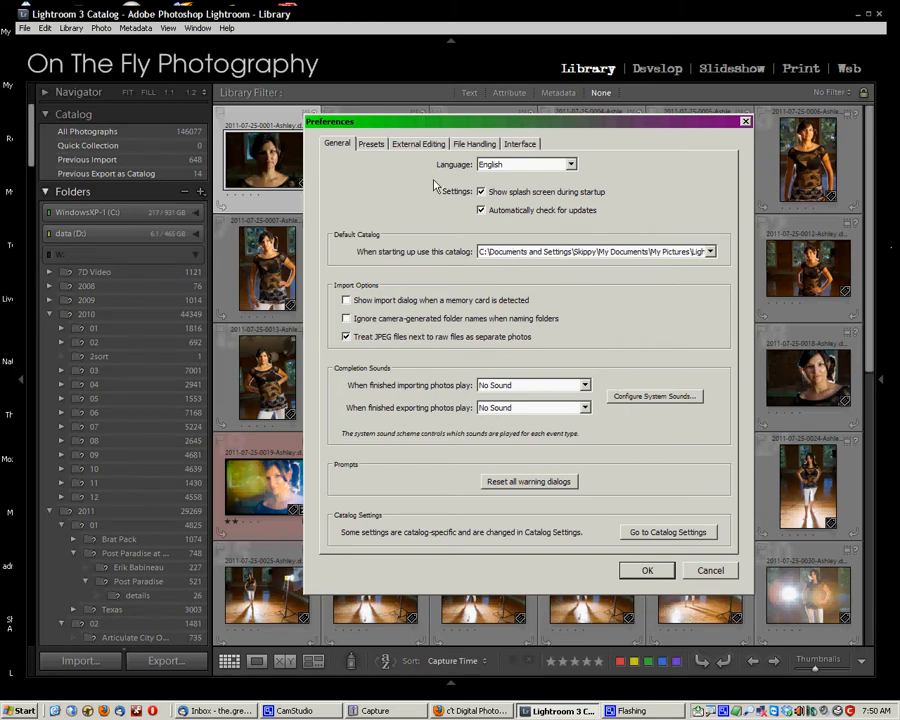
pyautogui.click(372, 144)
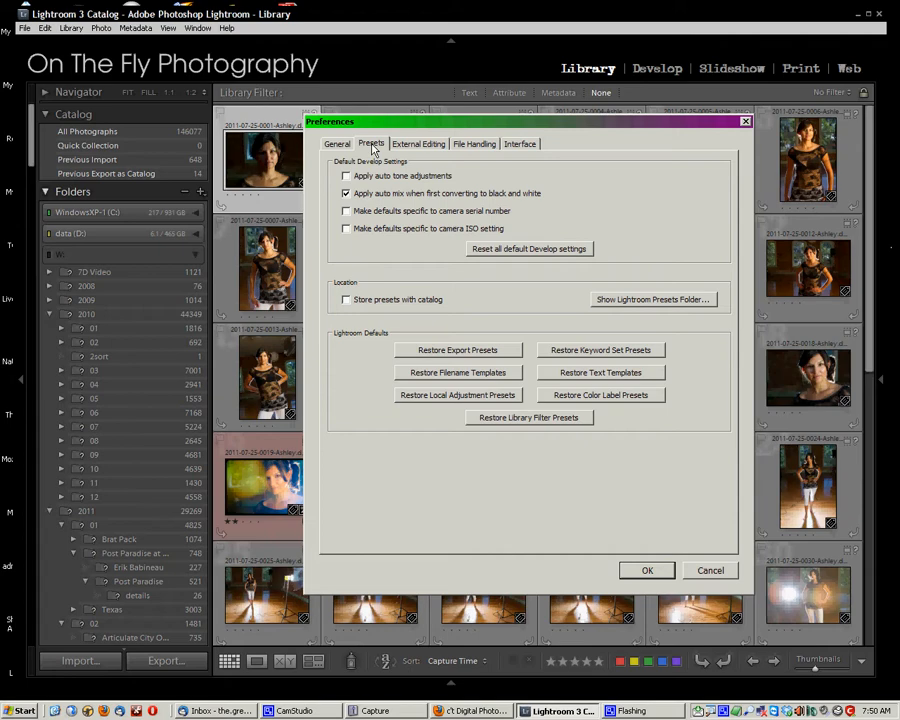
pyautogui.moveTo(372, 148)
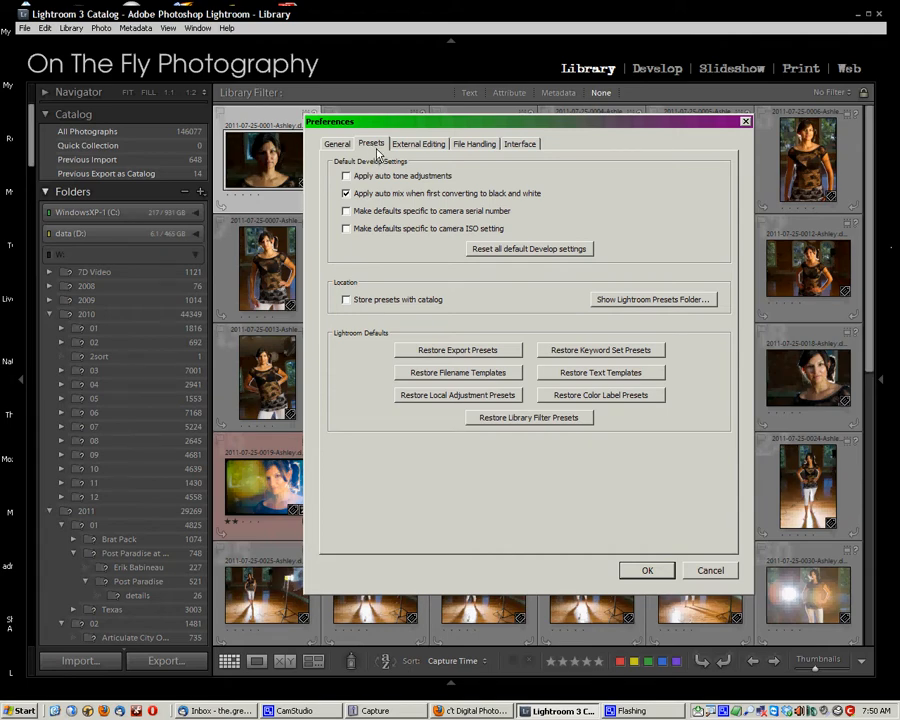
pyautogui.moveTo(652, 308)
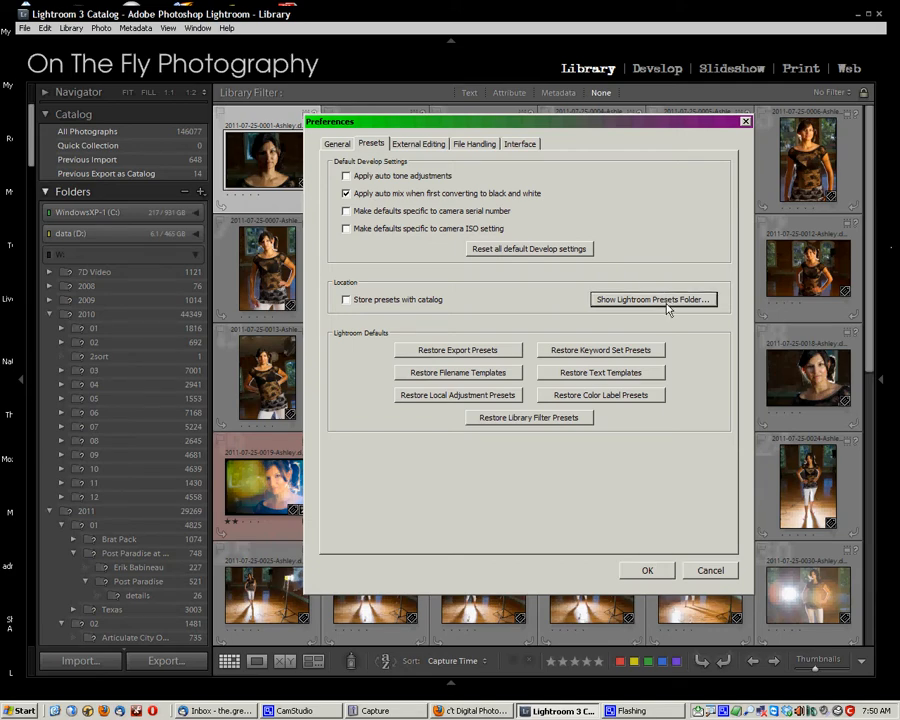
pyautogui.click(652, 300)
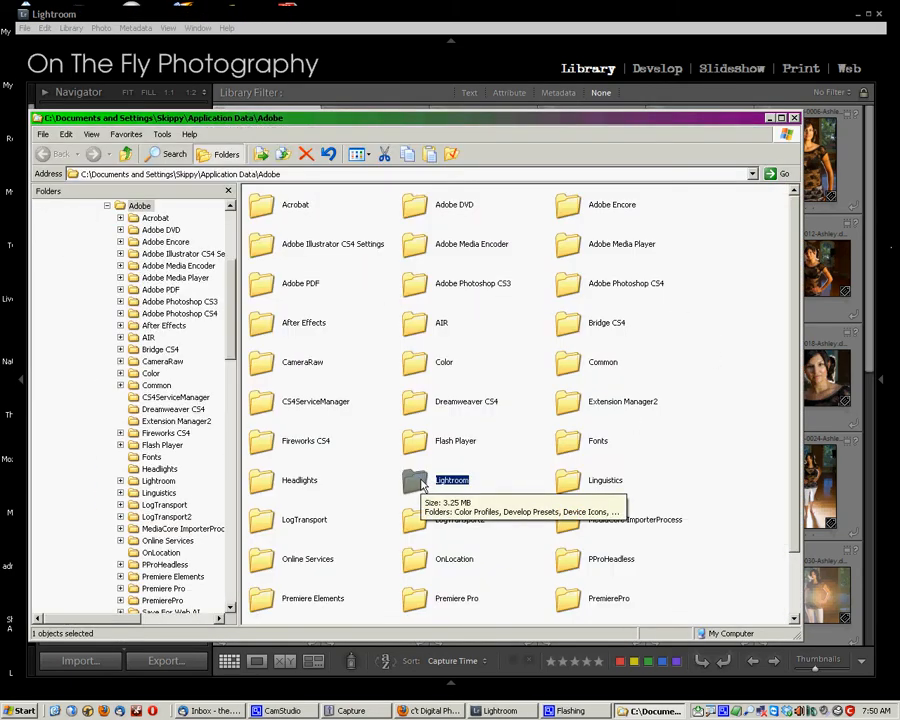
# Step: Inspect the Lightroom folder's preset subfolders, then bring up shortcut options for it in the Adobe folder
pyautogui.doubleClick(452, 480)
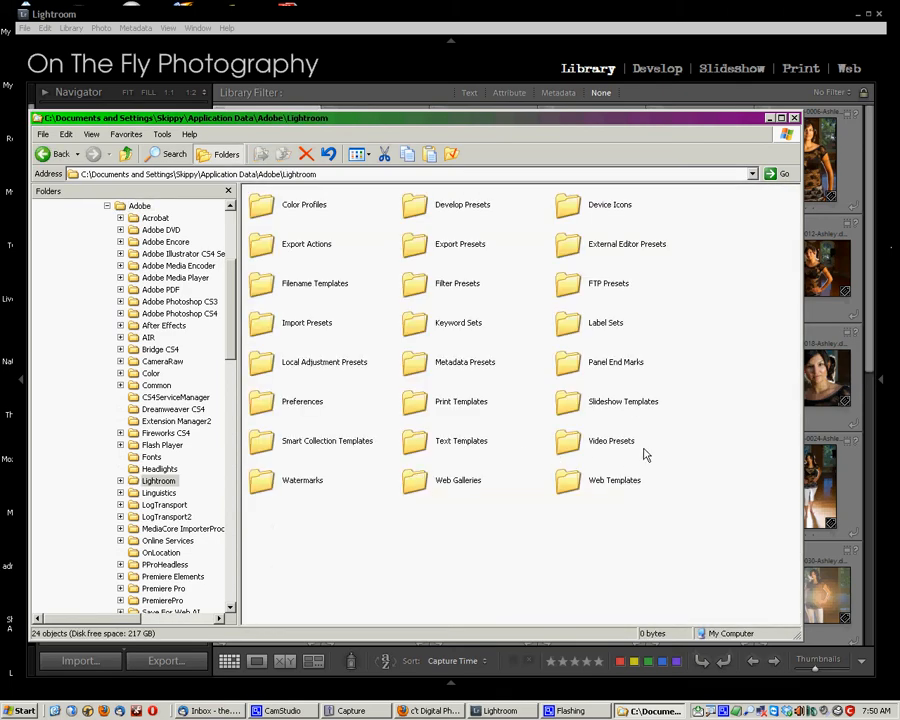
pyautogui.moveTo(650, 436)
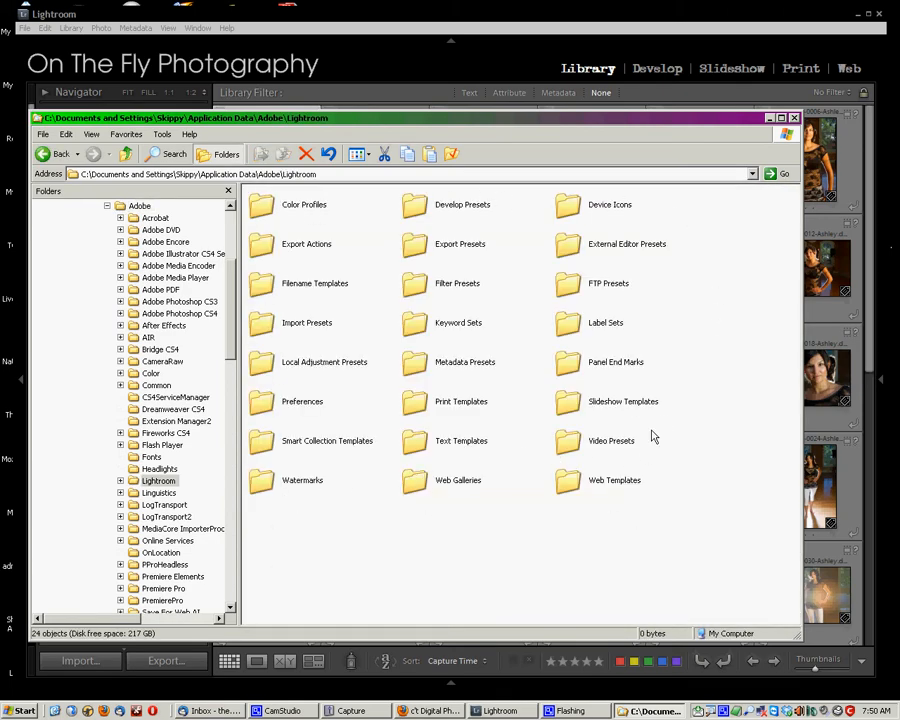
pyautogui.moveTo(460, 400)
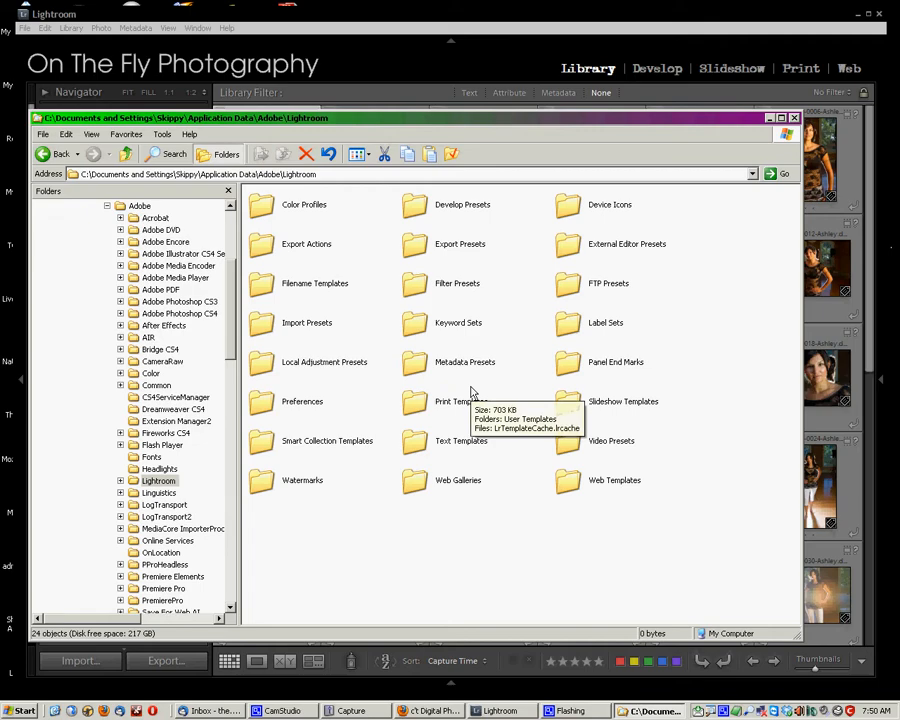
pyautogui.moveTo(516, 304)
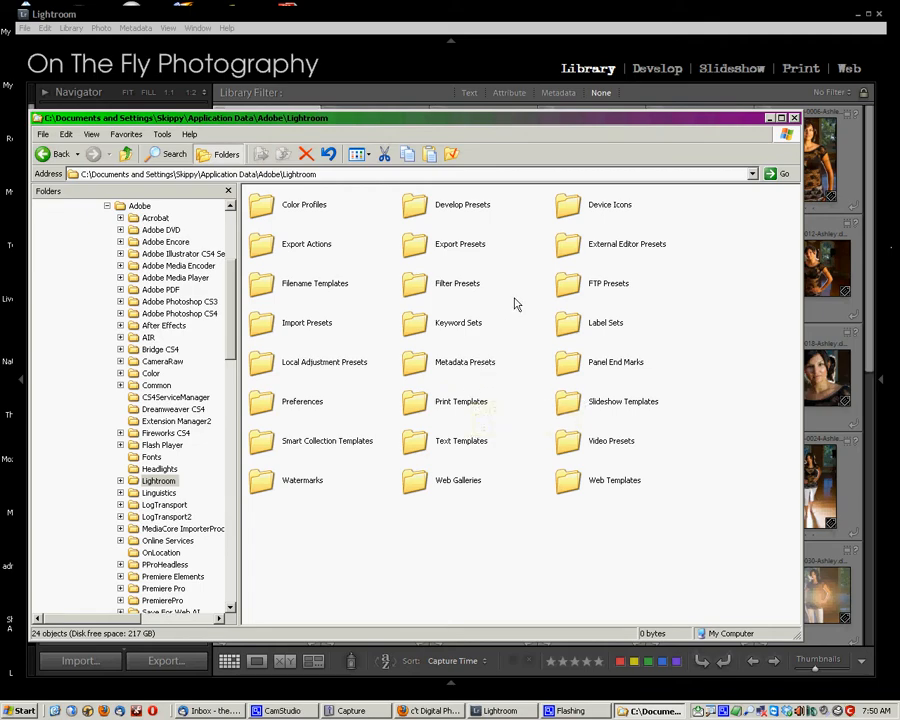
pyautogui.moveTo(514, 292)
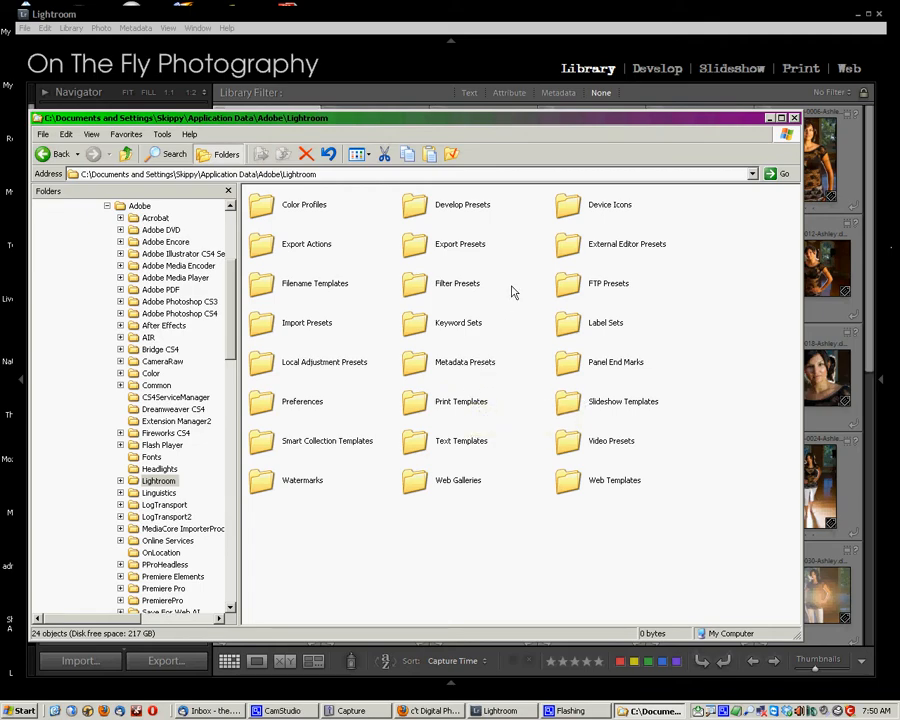
pyautogui.moveTo(416, 210)
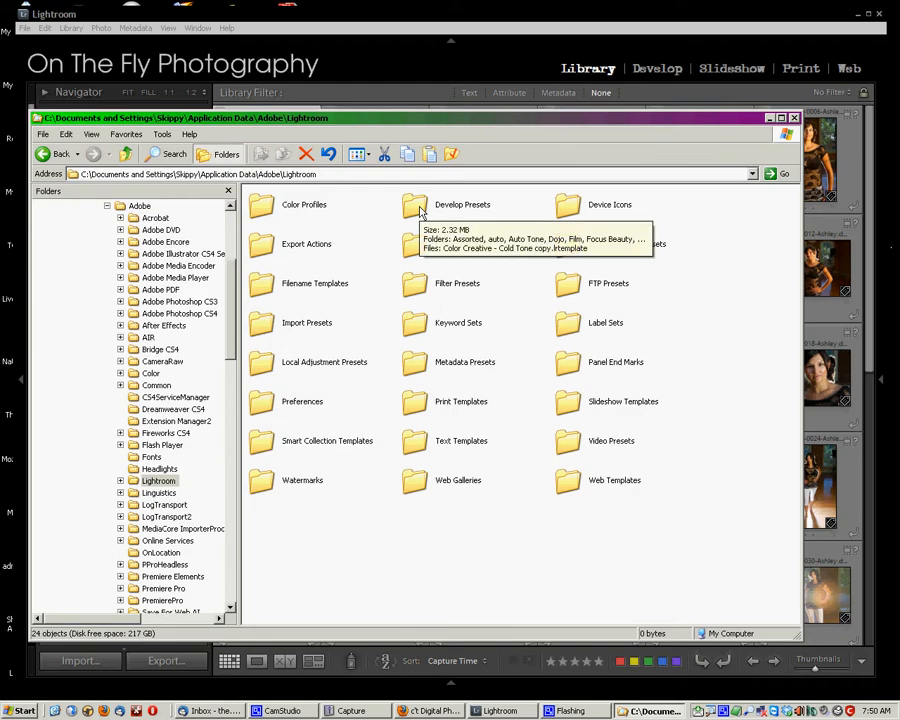
pyautogui.moveTo(384, 204)
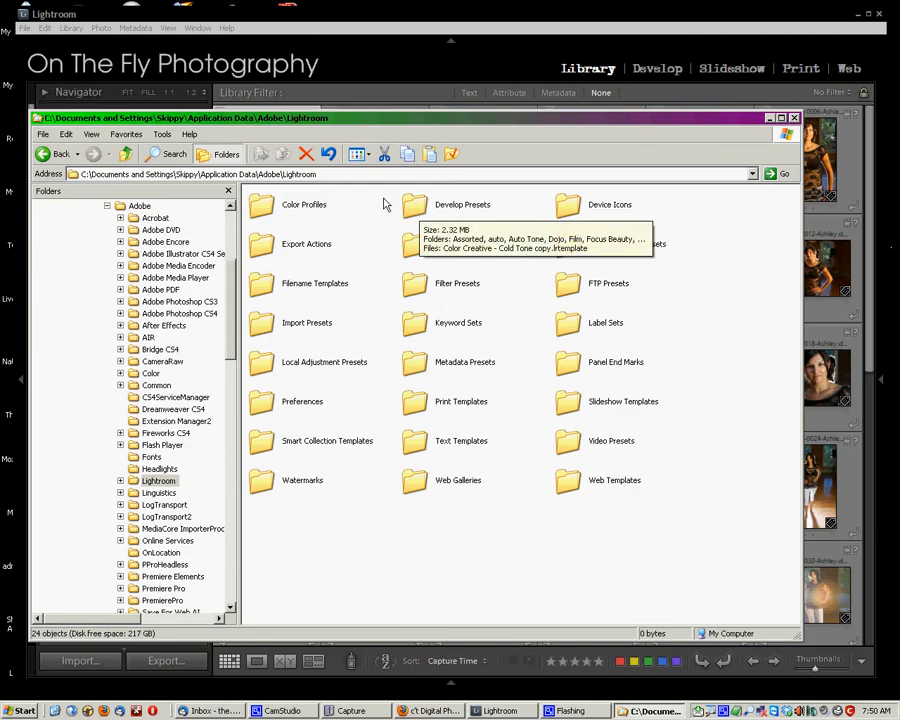
pyautogui.click(140, 204)
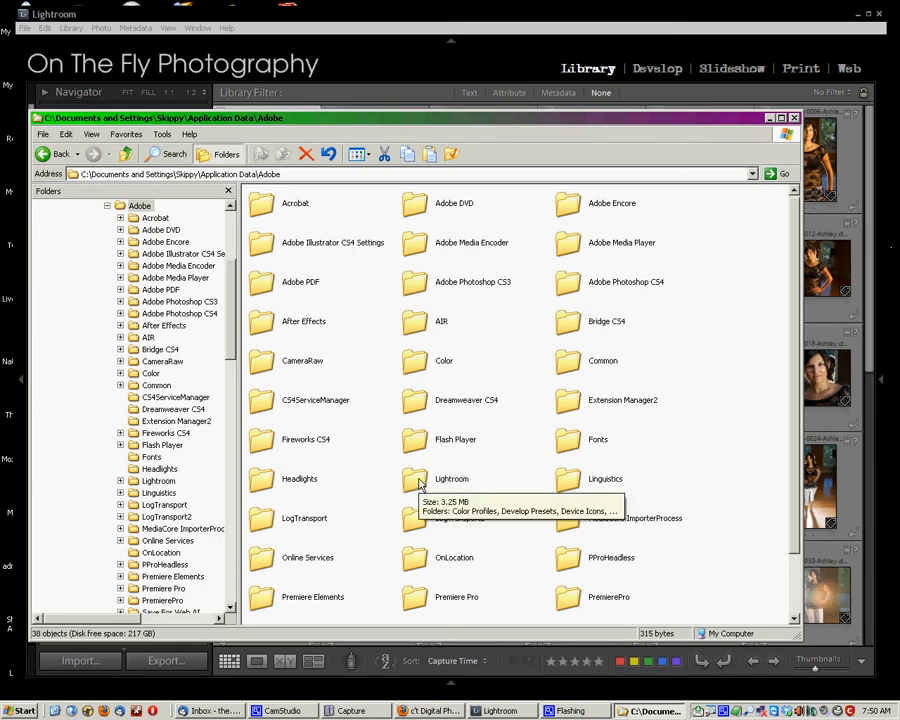
pyautogui.rightClick(450, 478)
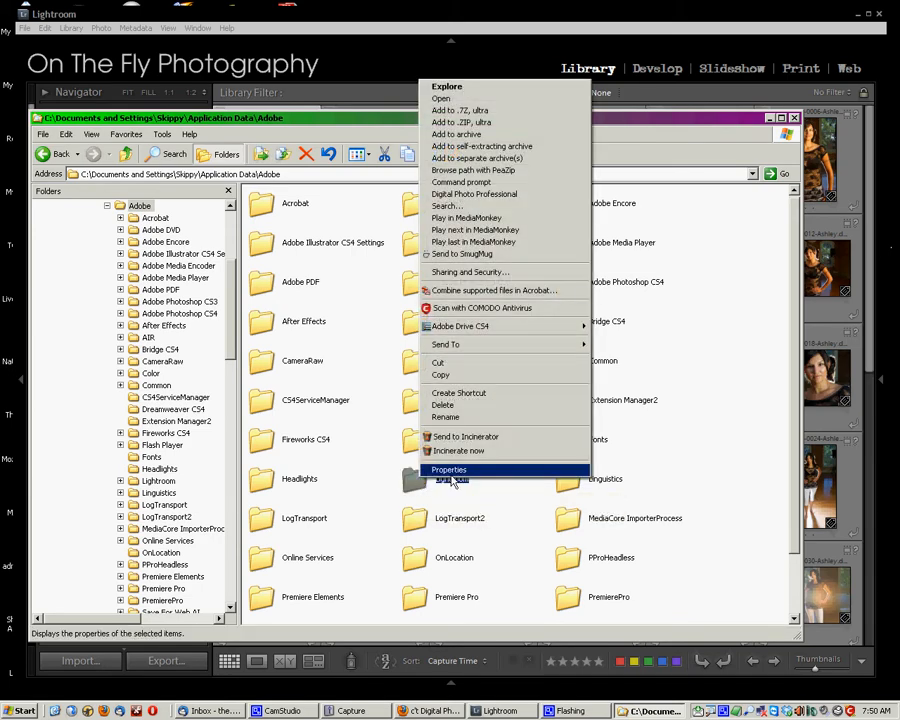
pyautogui.moveTo(444, 344)
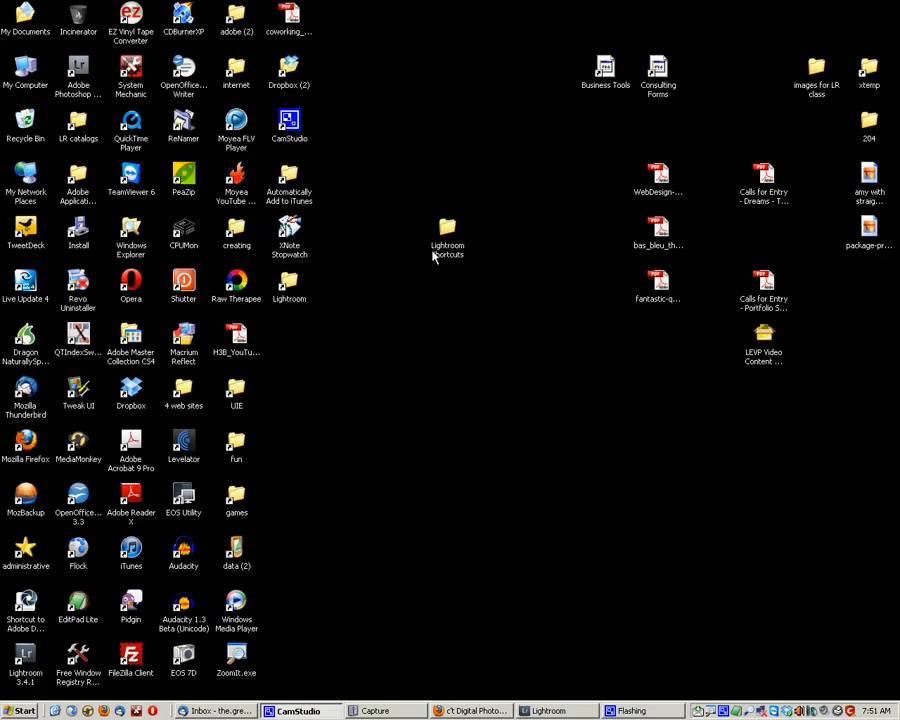
# Step: View the Lightroom Shortcuts folder containing the new Lightroom Presets shortcut
pyautogui.doubleClick(448, 236)
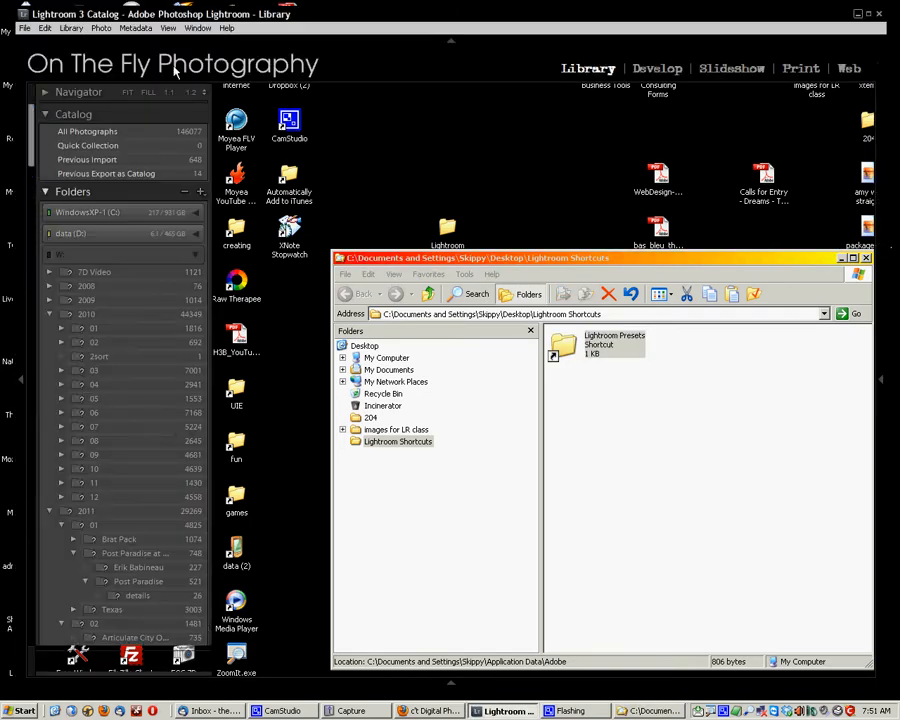
# Step: From Catalog Settings, reveal the Lightroom 3 catalog's folder on disk
pyautogui.click(46, 28)
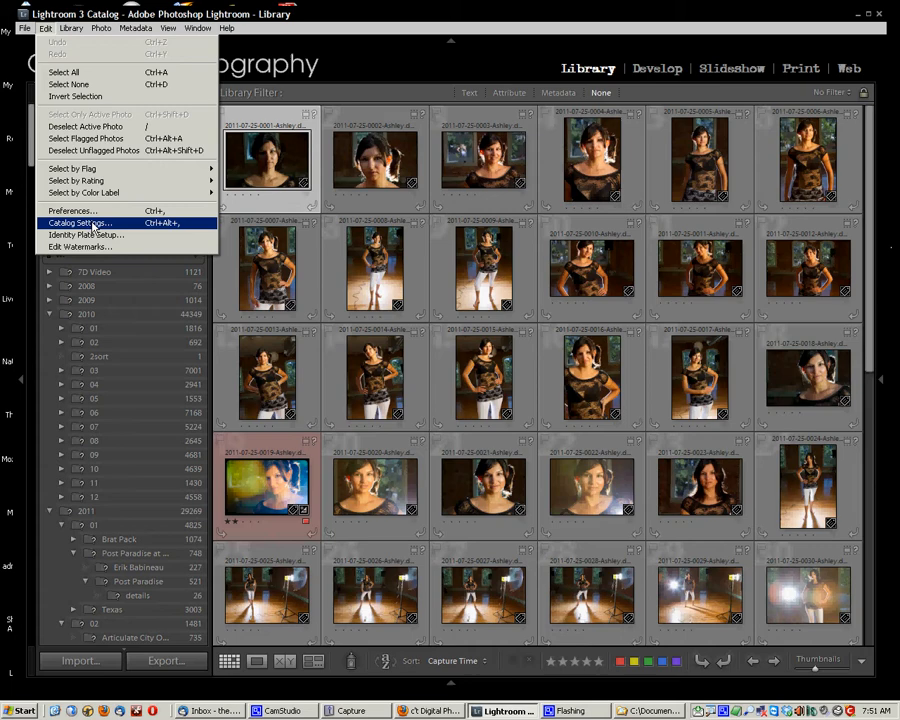
pyautogui.click(80, 222)
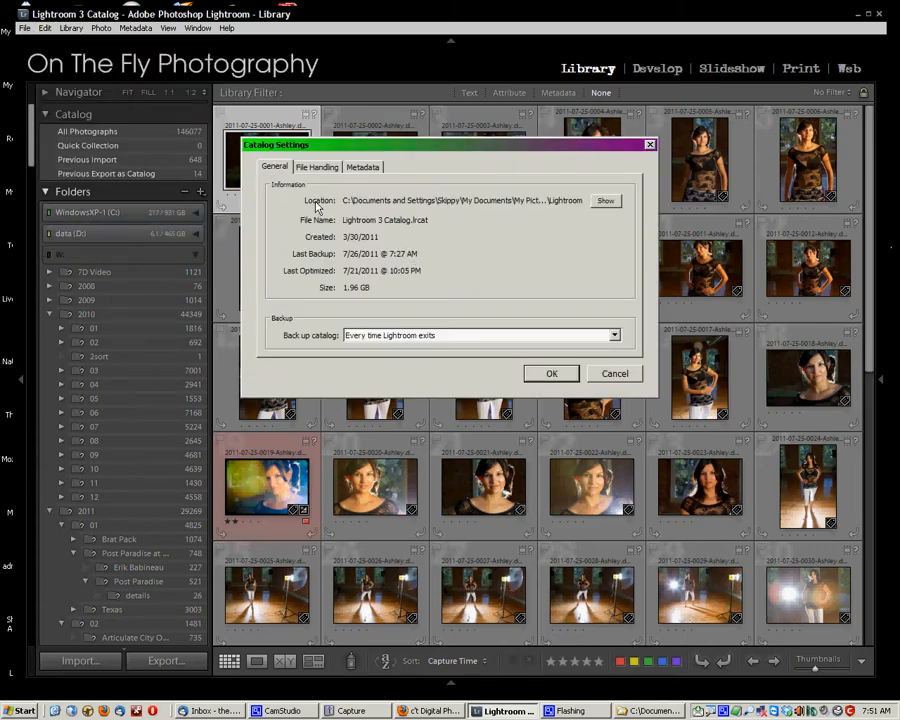
pyautogui.moveTo(604, 200)
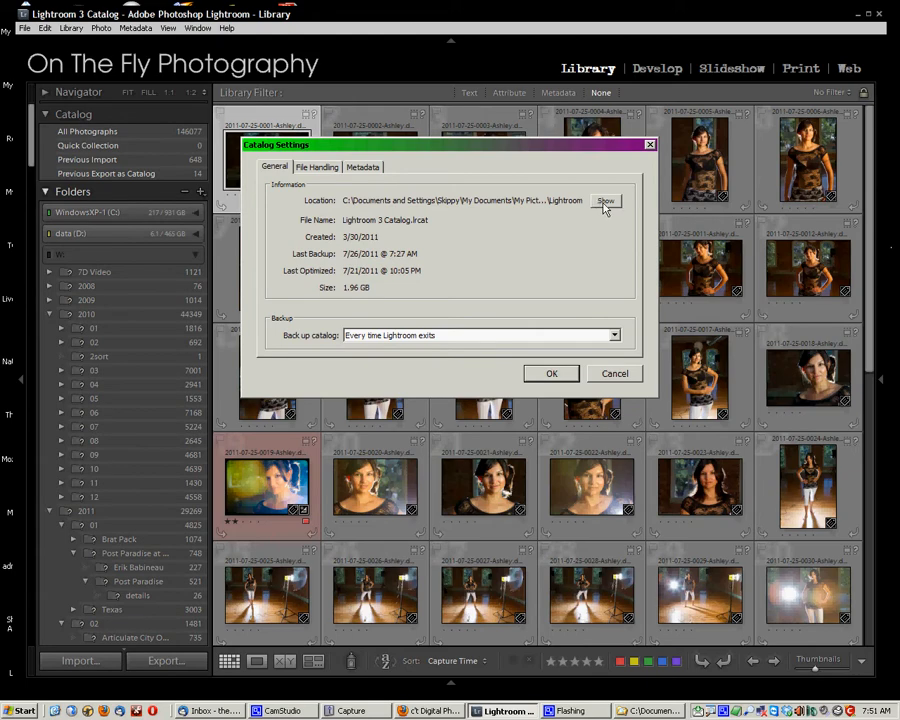
pyautogui.click(606, 200)
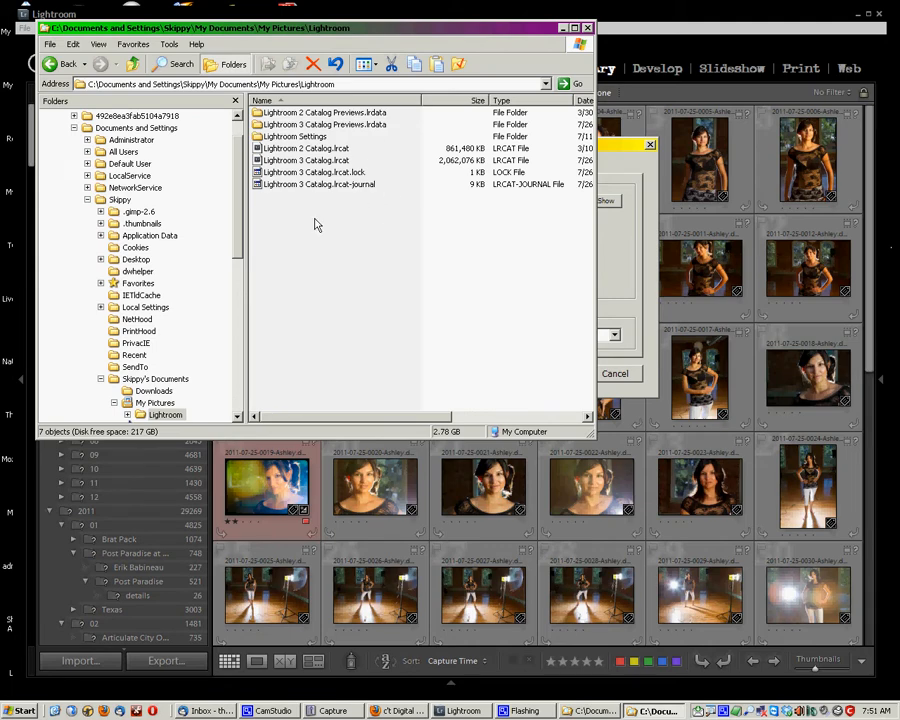
pyautogui.moveTo(318, 218)
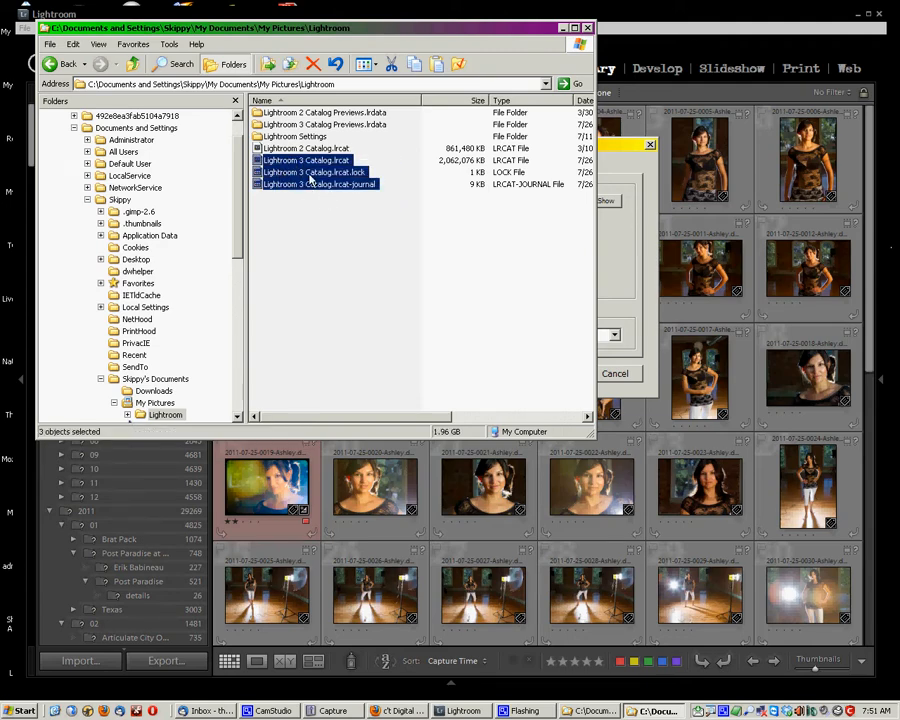
pyautogui.moveTo(320, 172)
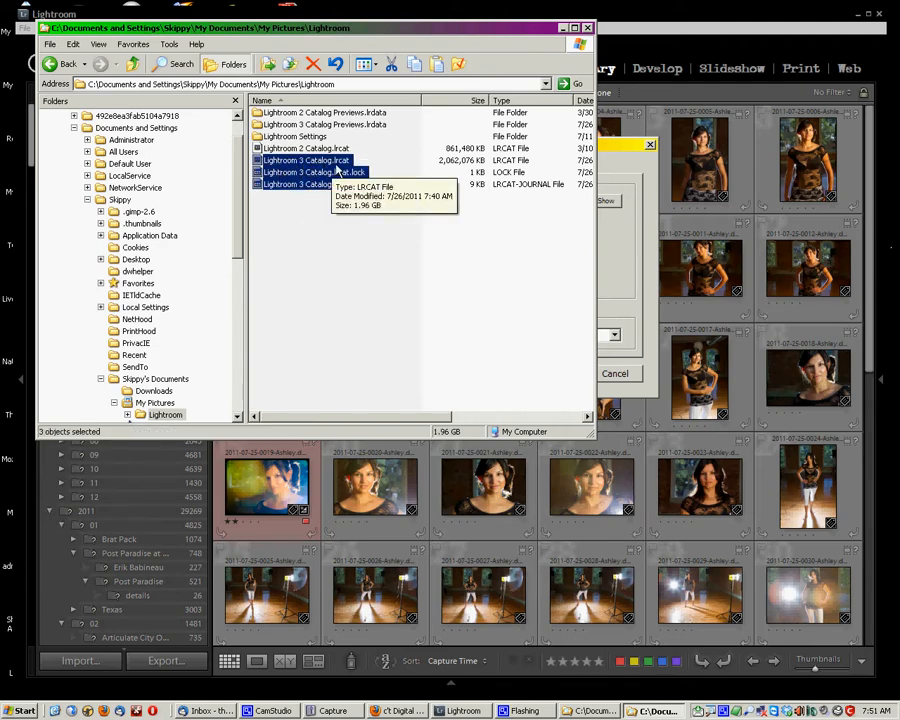
pyautogui.moveTo(444, 170)
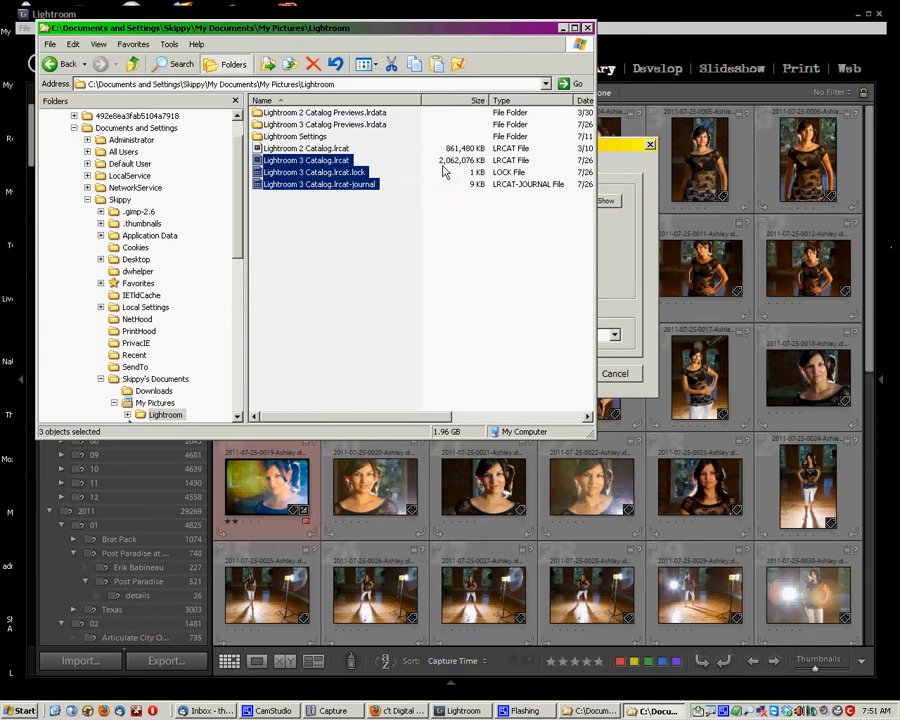
pyautogui.moveTo(408, 214)
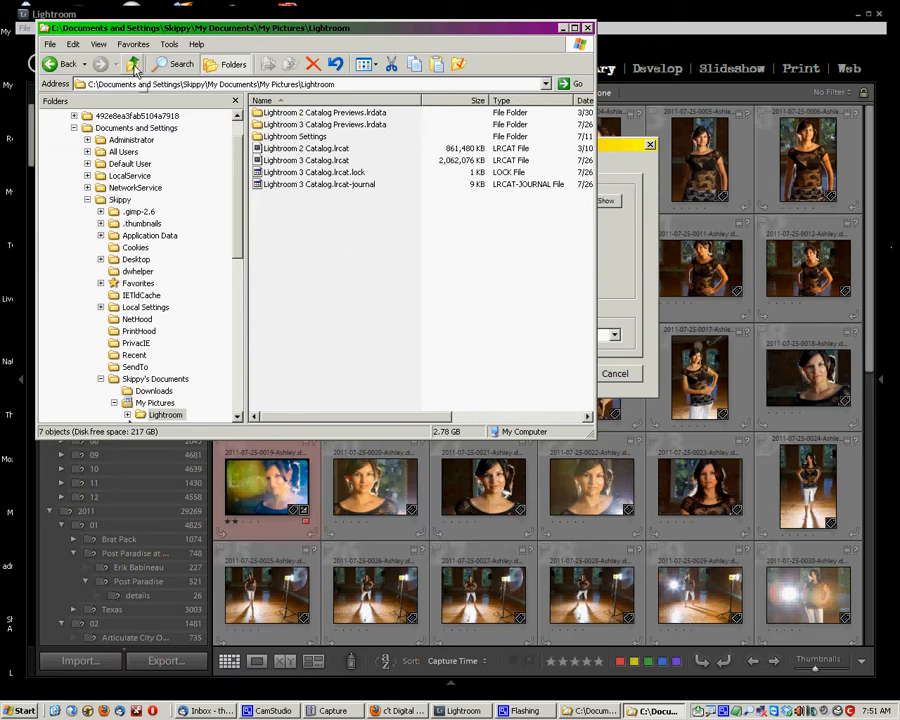
# Step: Bring up shortcut options for the Lightroom catalog folder in My Pictures
pyautogui.rightClick(292, 130)
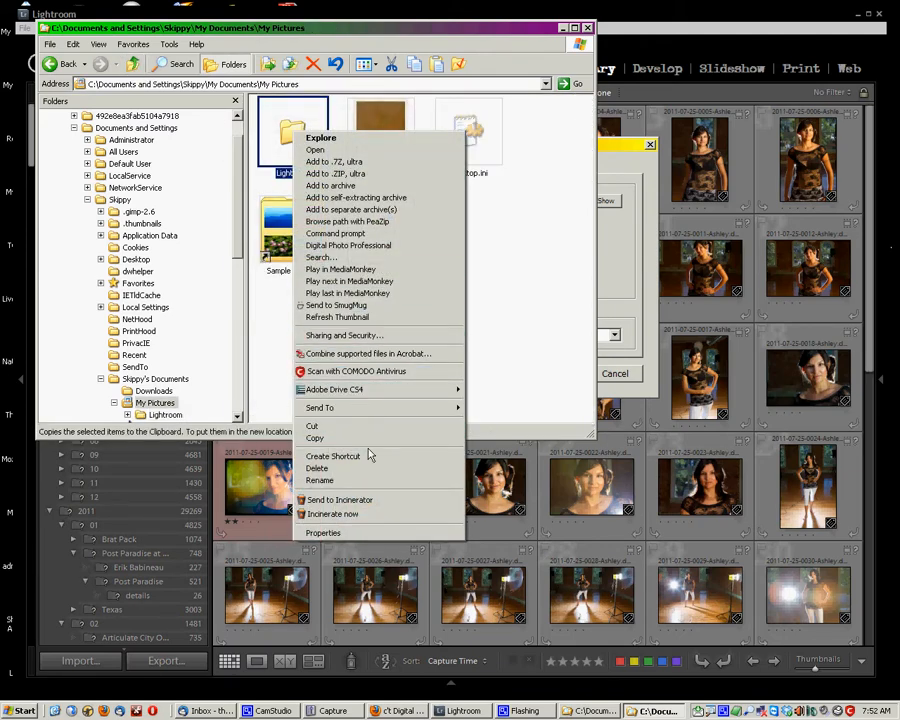
pyautogui.moveTo(376, 388)
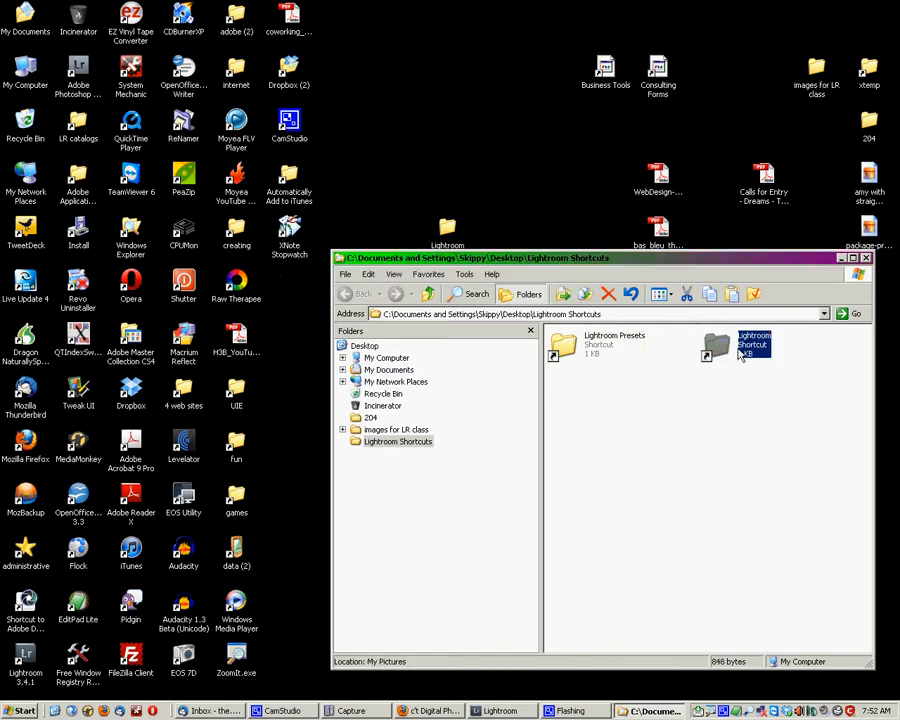
pyautogui.moveTo(748, 356)
pyautogui.write(' Catalogs')
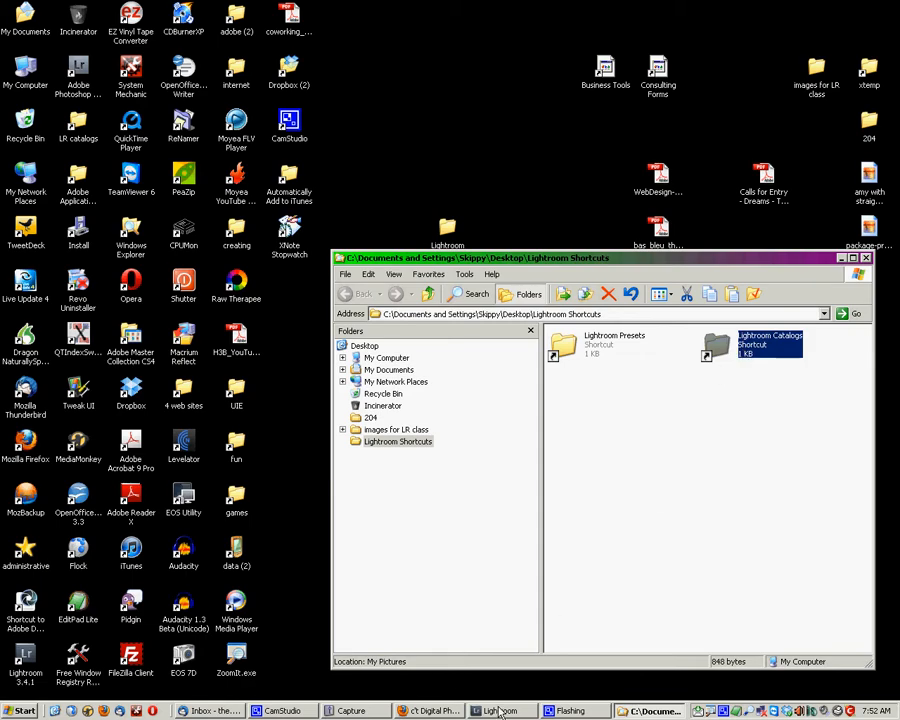
# Step: Finish in the catalog folder window, close My Pictures and return to the Lightroom library
pyautogui.click(504, 712)
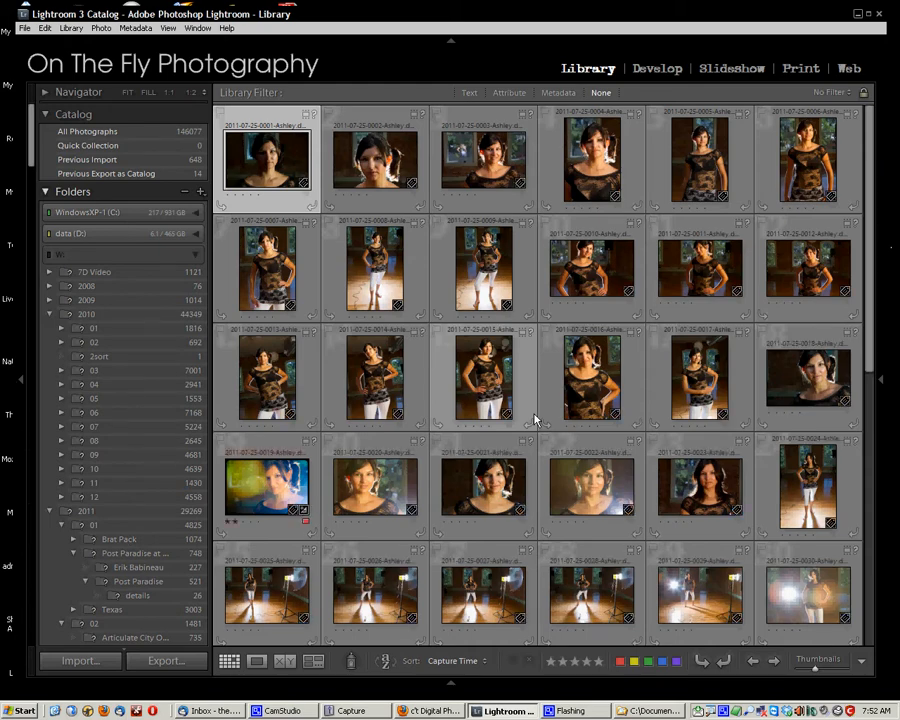
pyautogui.click(266, 486)
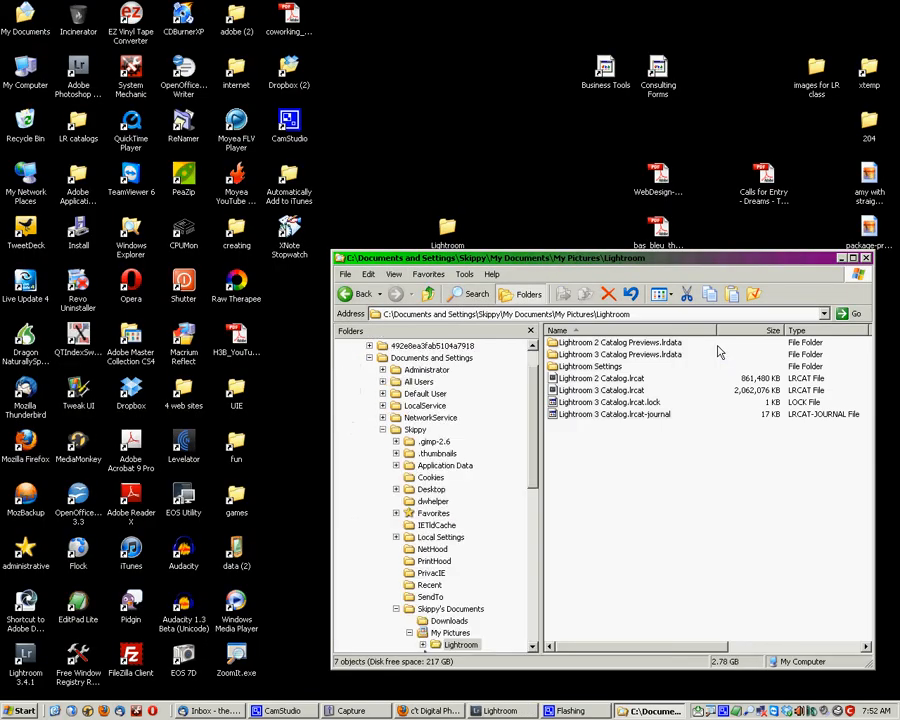
pyautogui.moveTo(496, 256); pyautogui.dragTo(420, 160)
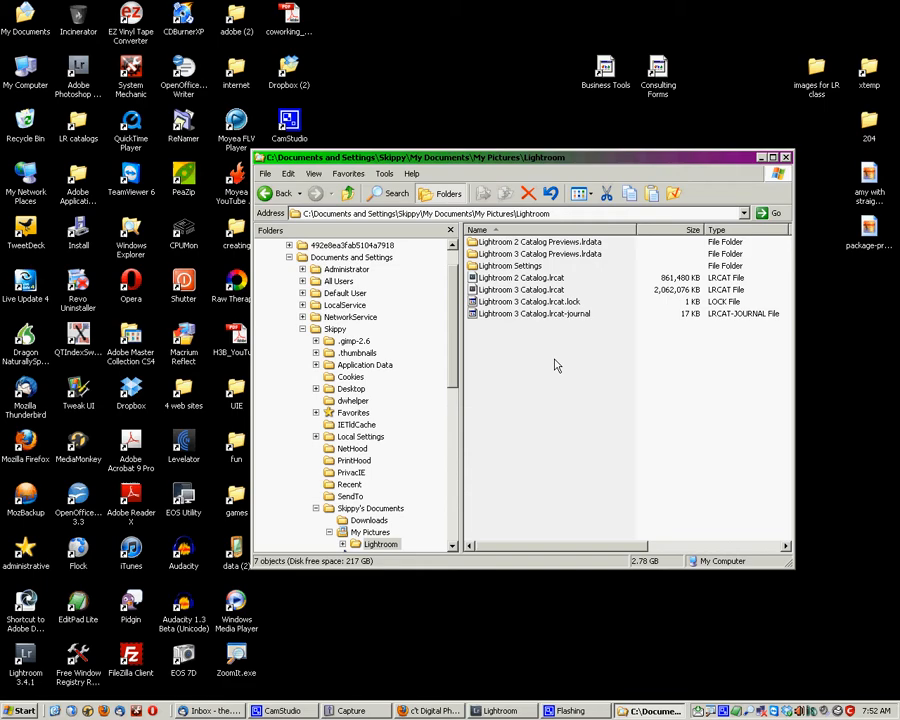
pyautogui.moveTo(572, 344)
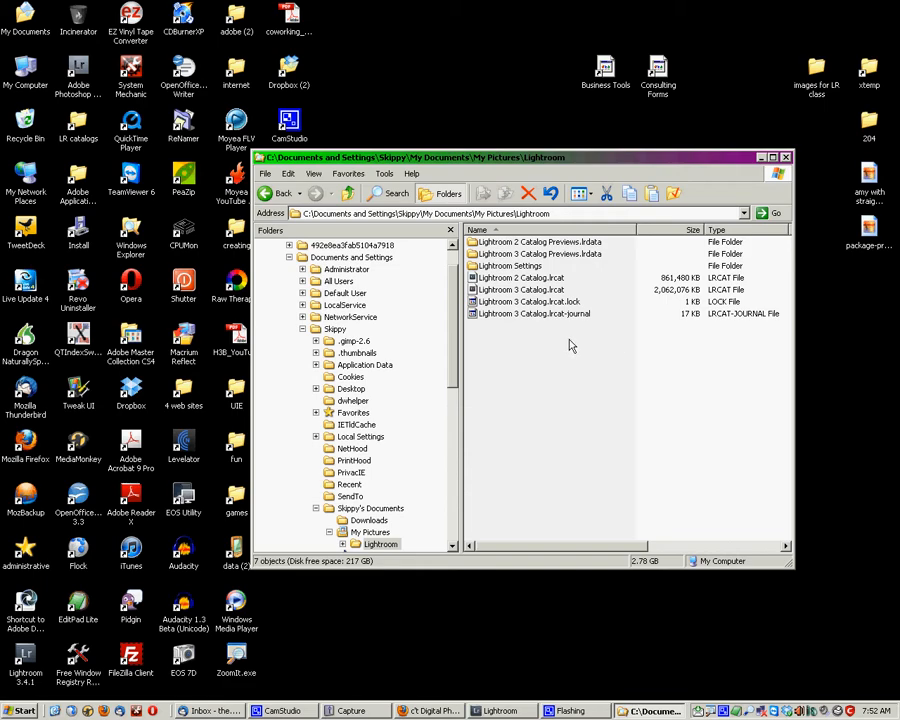
pyautogui.moveTo(584, 382)
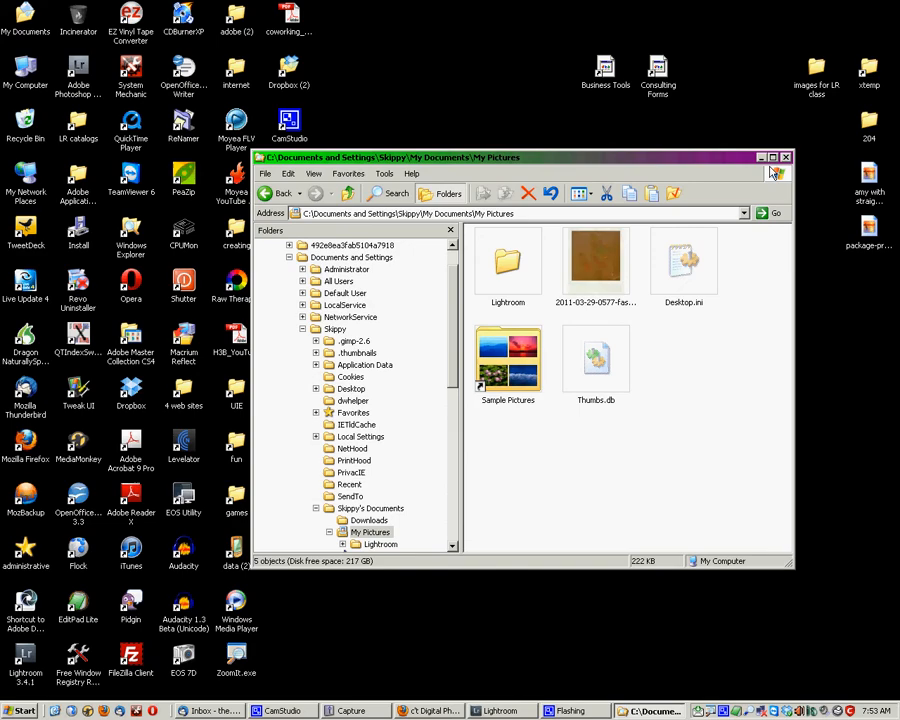
pyautogui.click(772, 156)
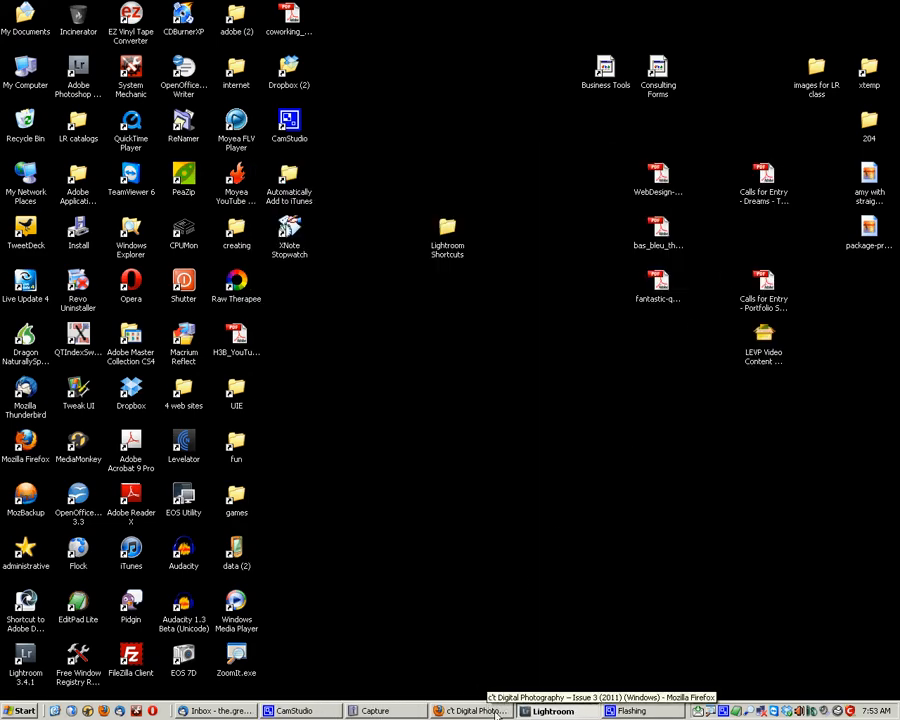
pyautogui.click(556, 712)
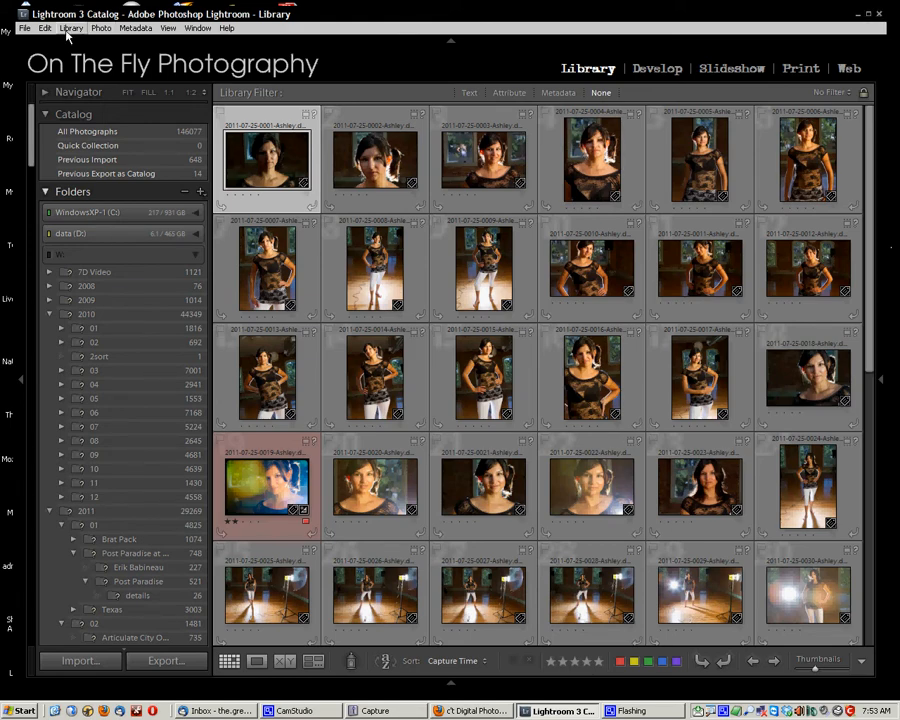
# Step: In Catalog Settings, check that the catalog backs up every time Lightroom exits
pyautogui.click(46, 28)
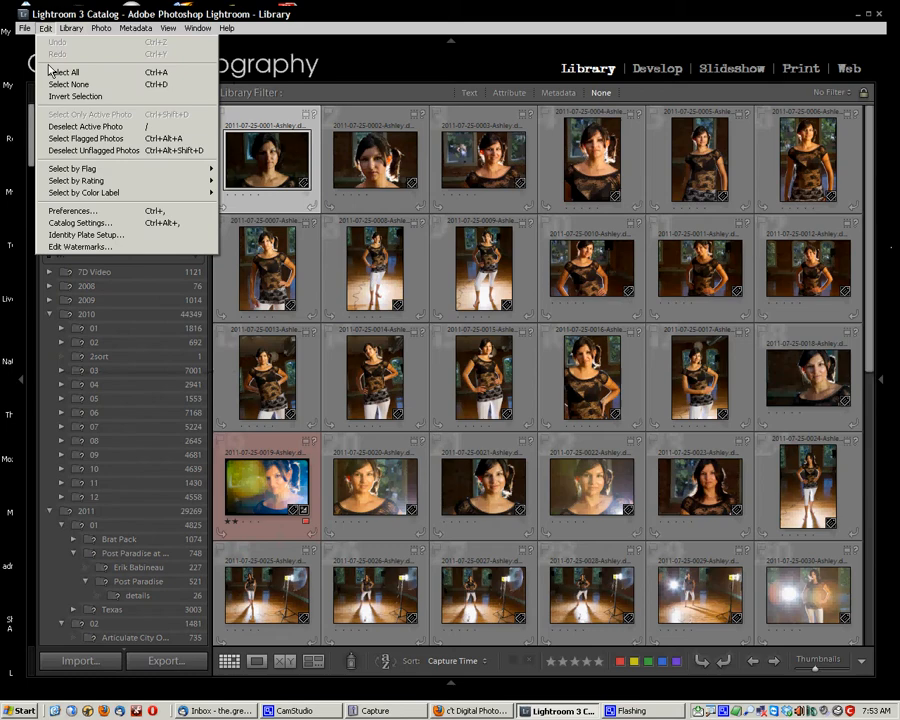
pyautogui.moveTo(72, 212)
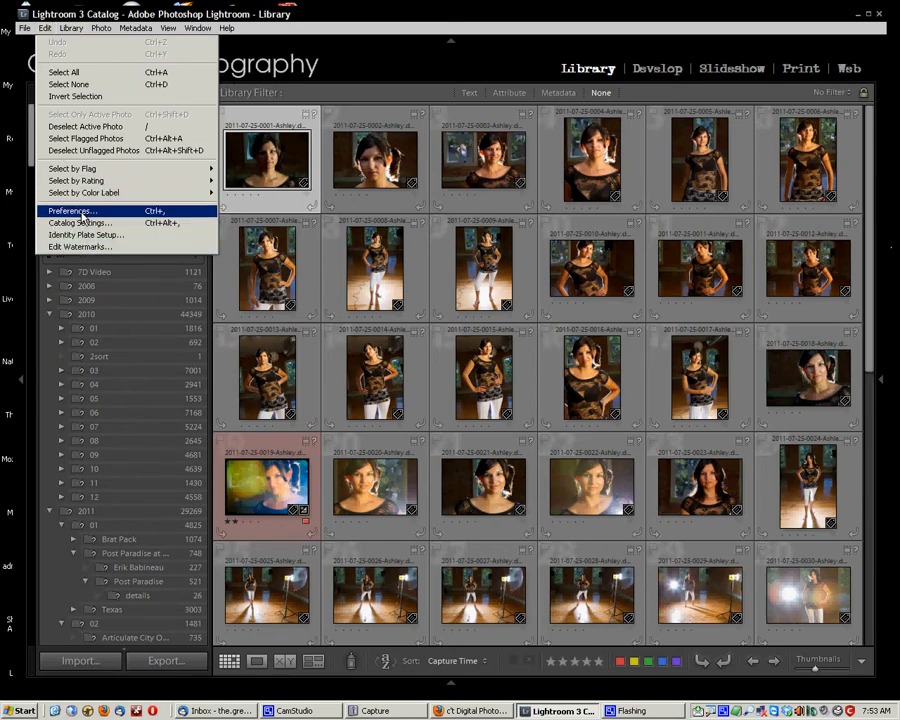
pyautogui.click(70, 212)
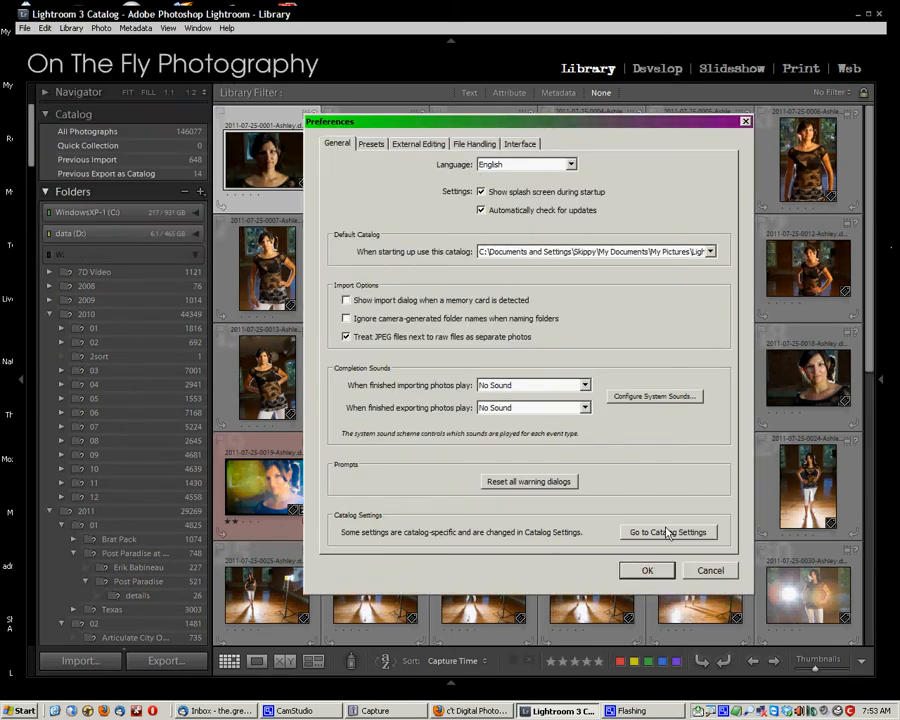
pyautogui.click(668, 532)
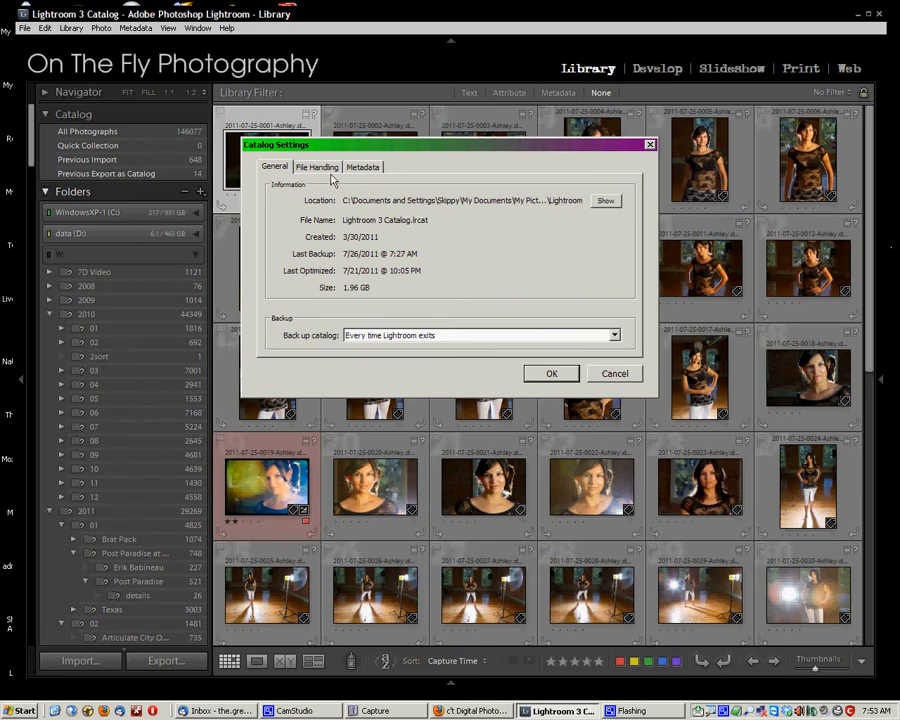
pyautogui.moveTo(288, 356)
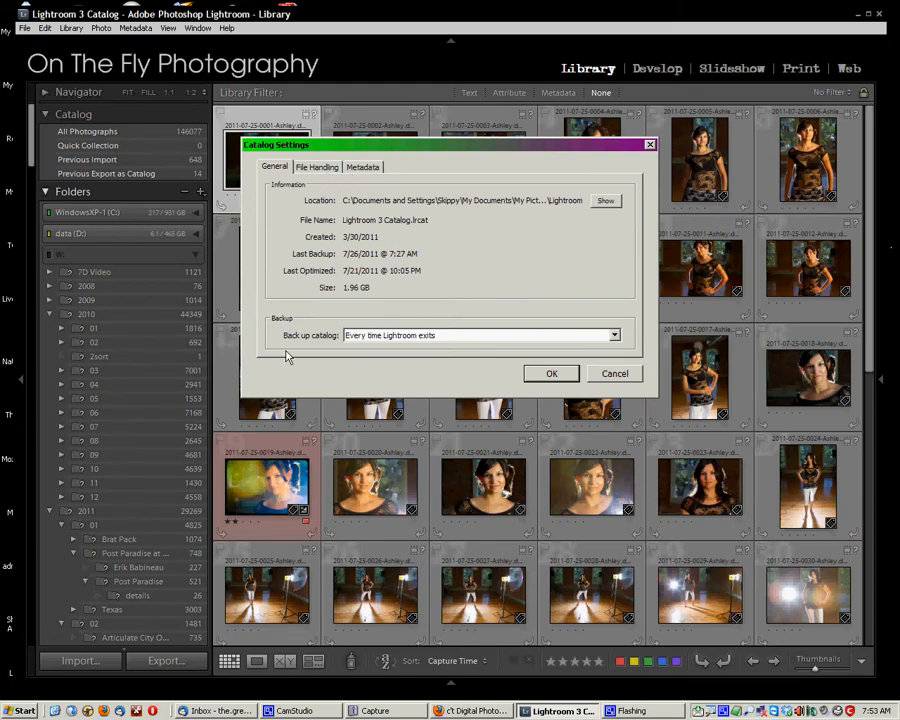
pyautogui.moveTo(404, 338)
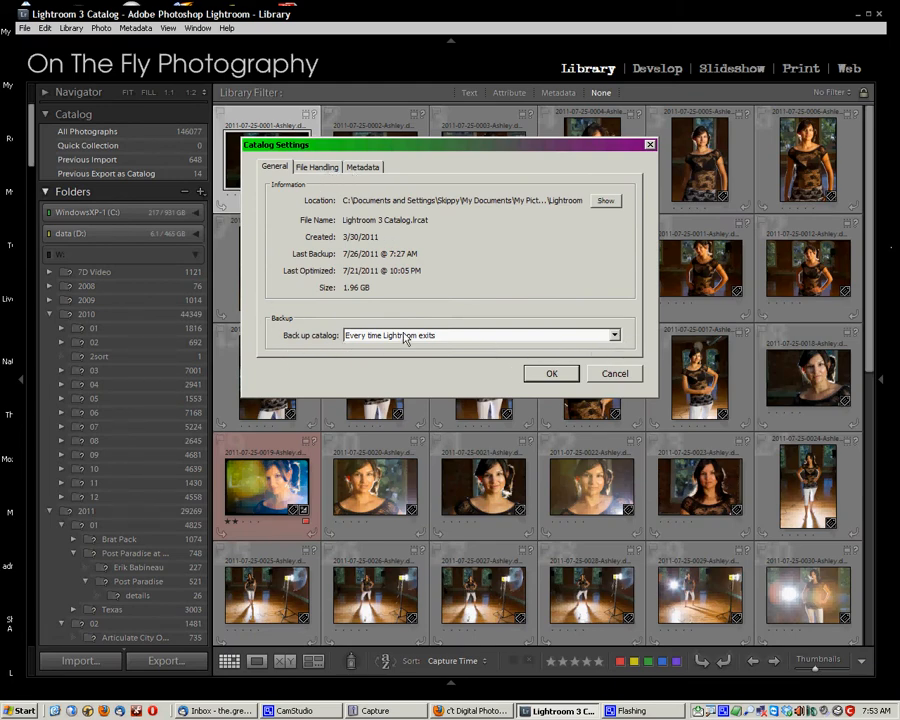
pyautogui.moveTo(616, 336)
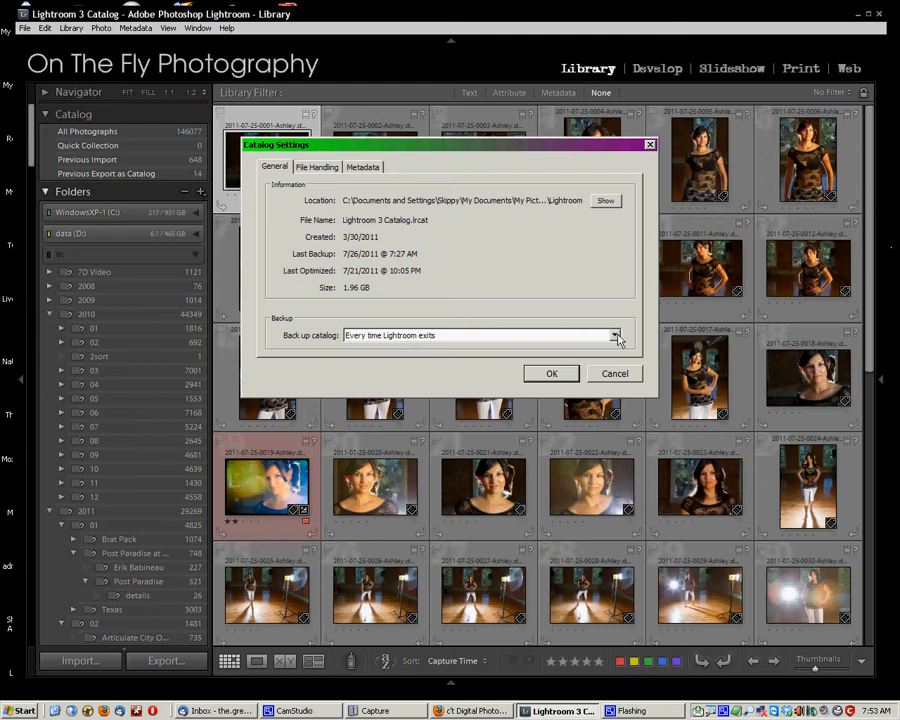
pyautogui.click(614, 336)
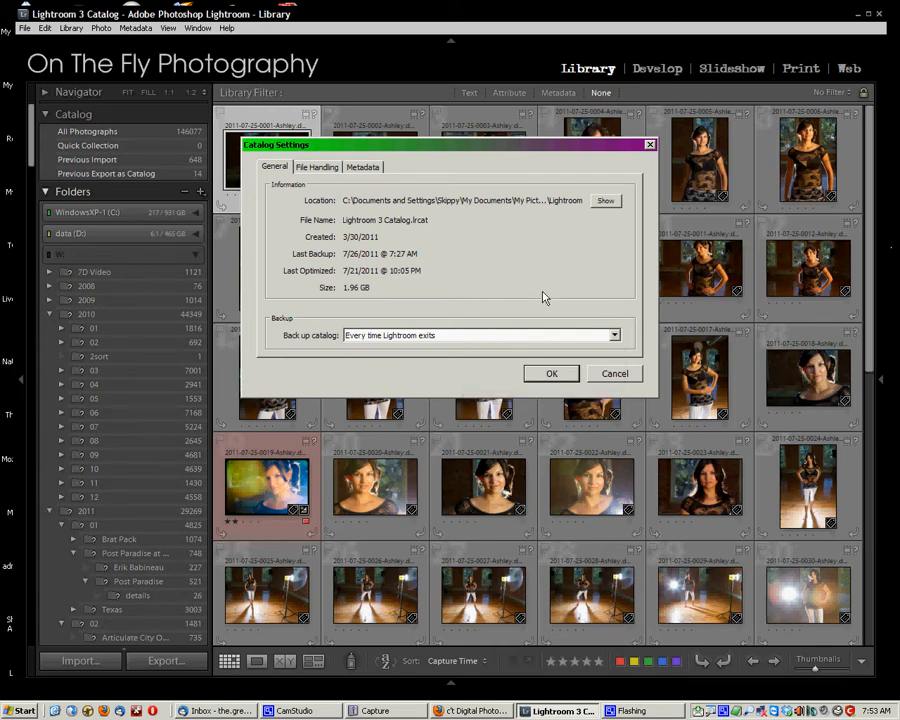
pyautogui.moveTo(584, 336)
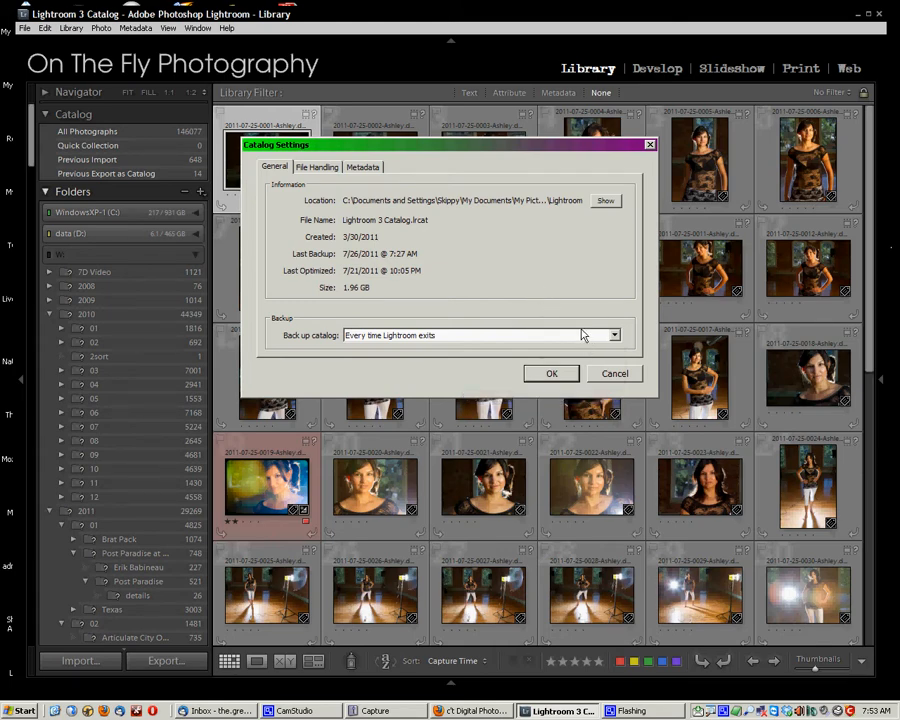
pyautogui.moveTo(584, 332)
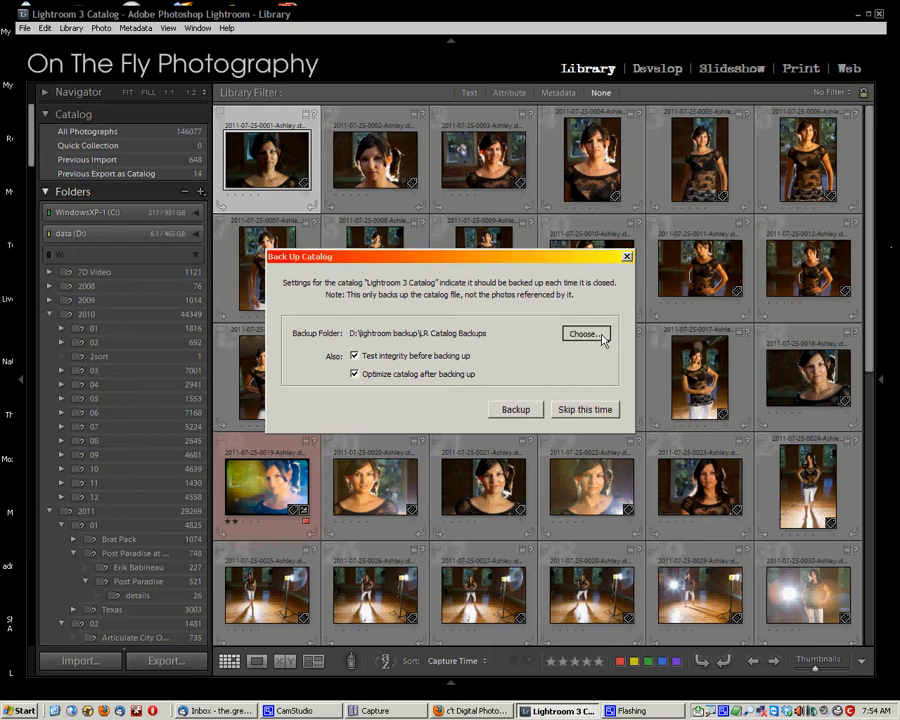
# Step: Confirm backups stay in the LR Catalog Backups folder on drive D without changing it
pyautogui.click(584, 334)
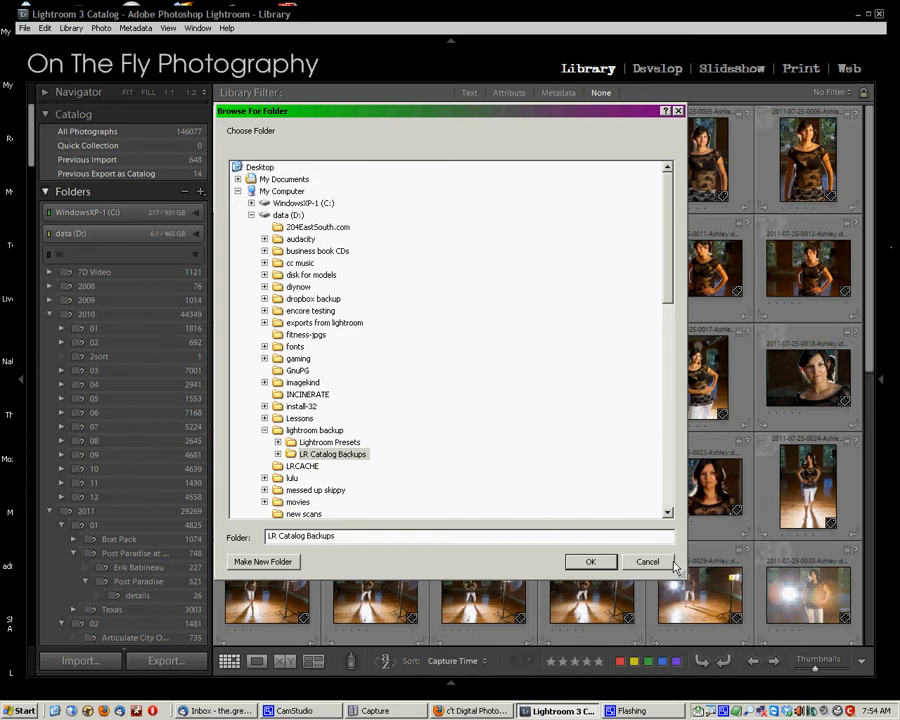
pyautogui.click(590, 560)
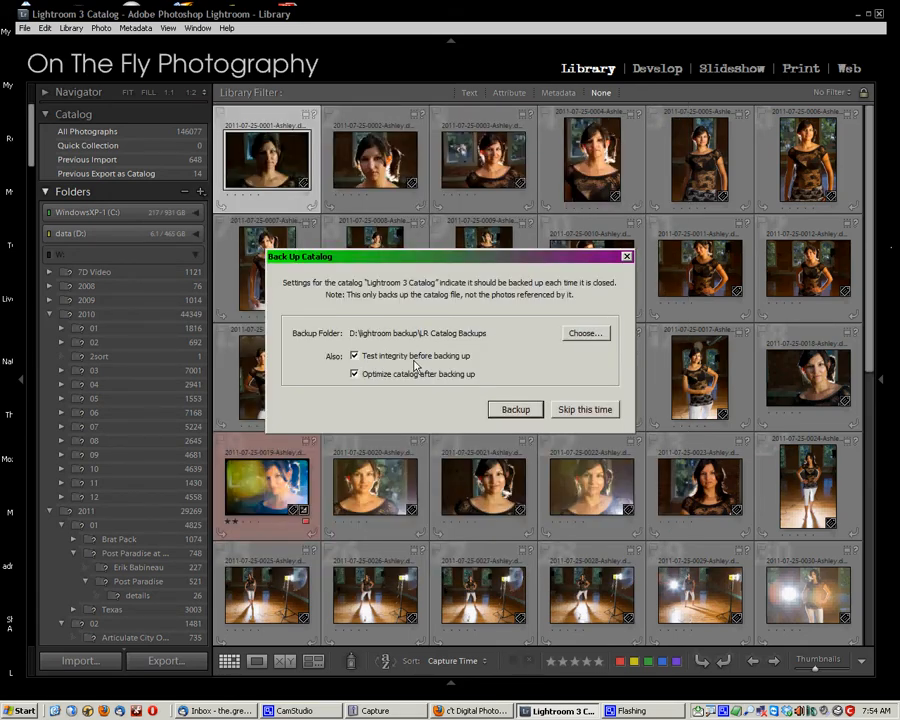
pyautogui.moveTo(448, 362)
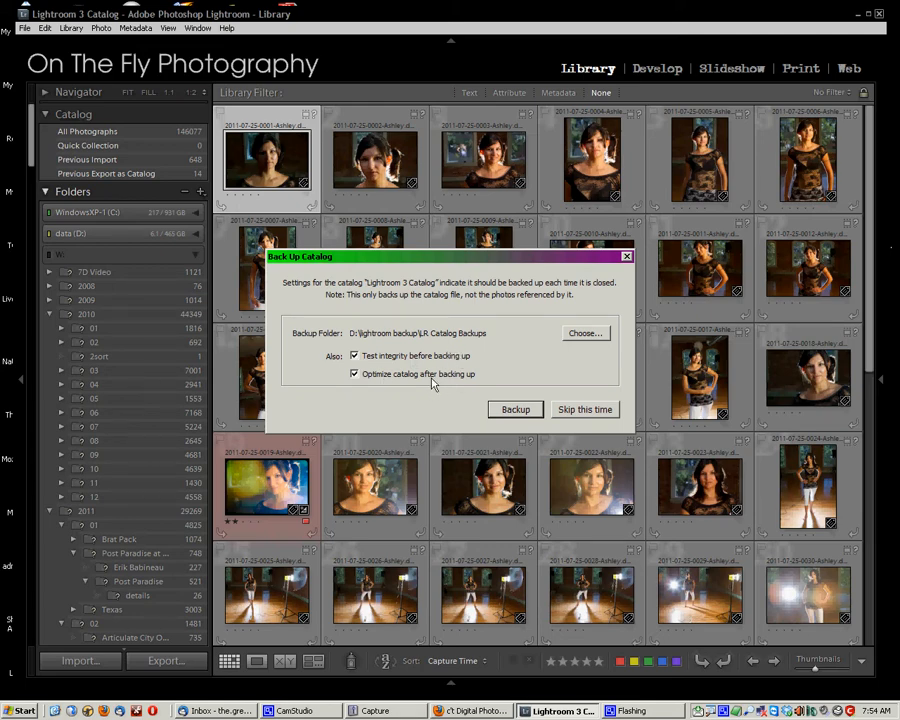
pyautogui.moveTo(492, 382)
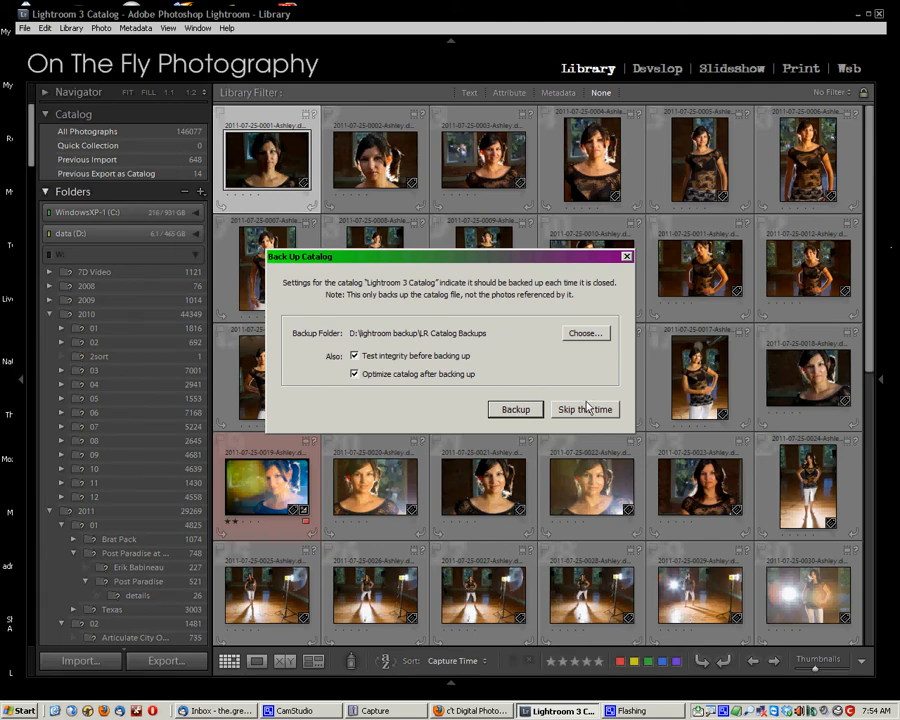
pyautogui.moveTo(604, 416)
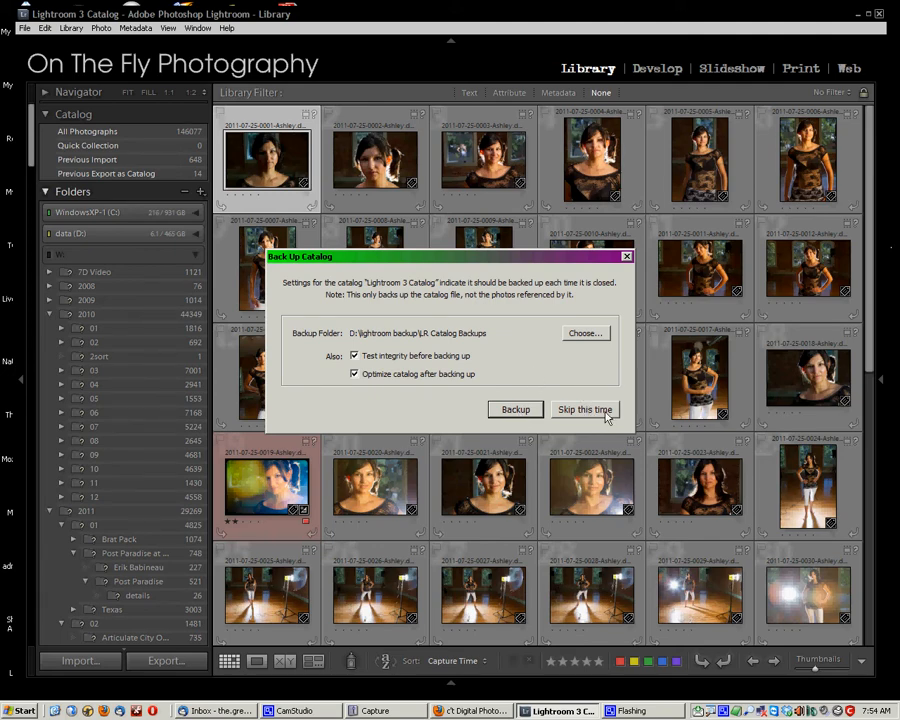
pyautogui.moveTo(450, 292)
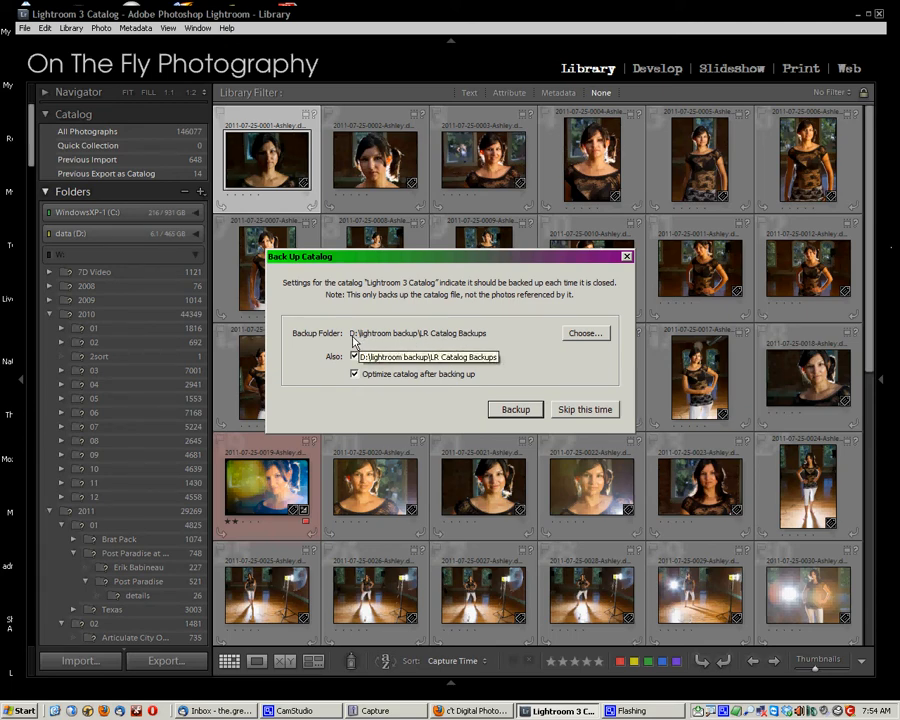
pyautogui.click(354, 356)
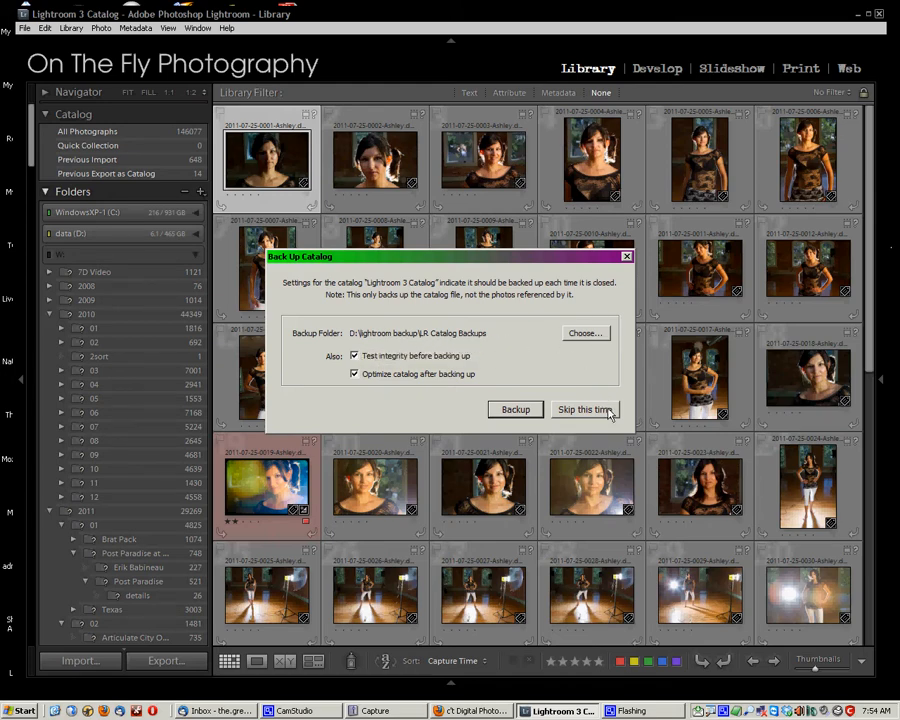
pyautogui.moveTo(558, 340)
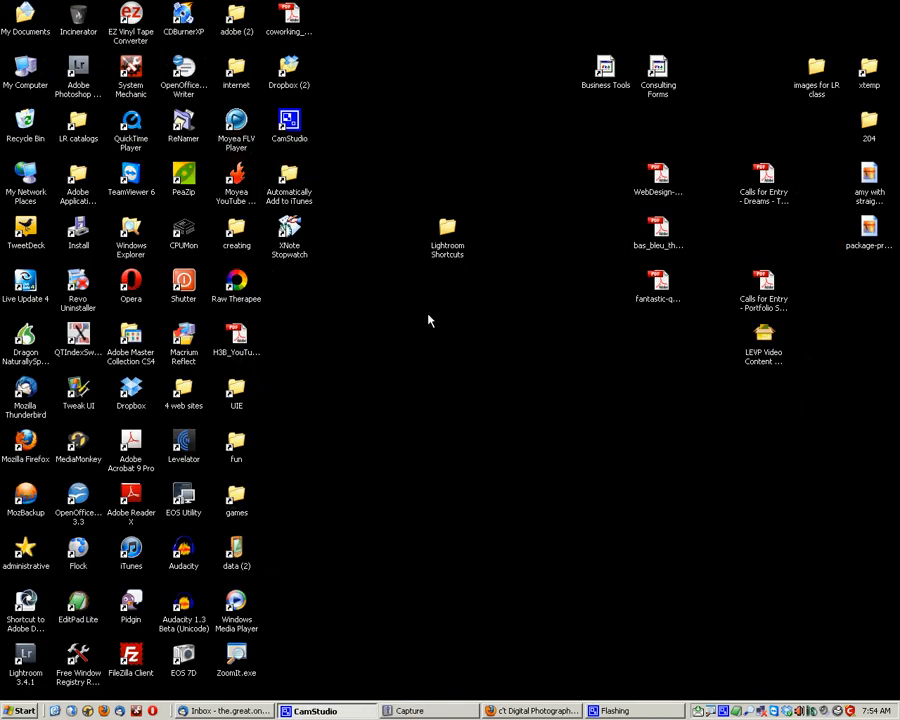
# Step: Place a shortcut to the LR Catalog Backups folder on the desktop
pyautogui.doubleClick(24, 76)
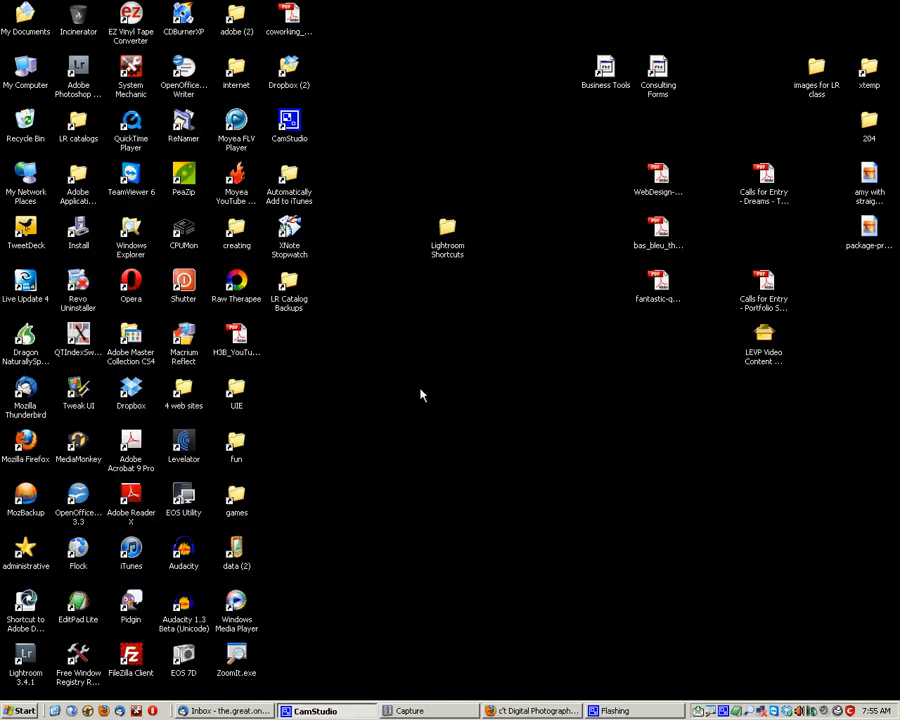
# Step: Open the Lightroom Shortcuts folder from the desktop
pyautogui.doubleClick(448, 236)
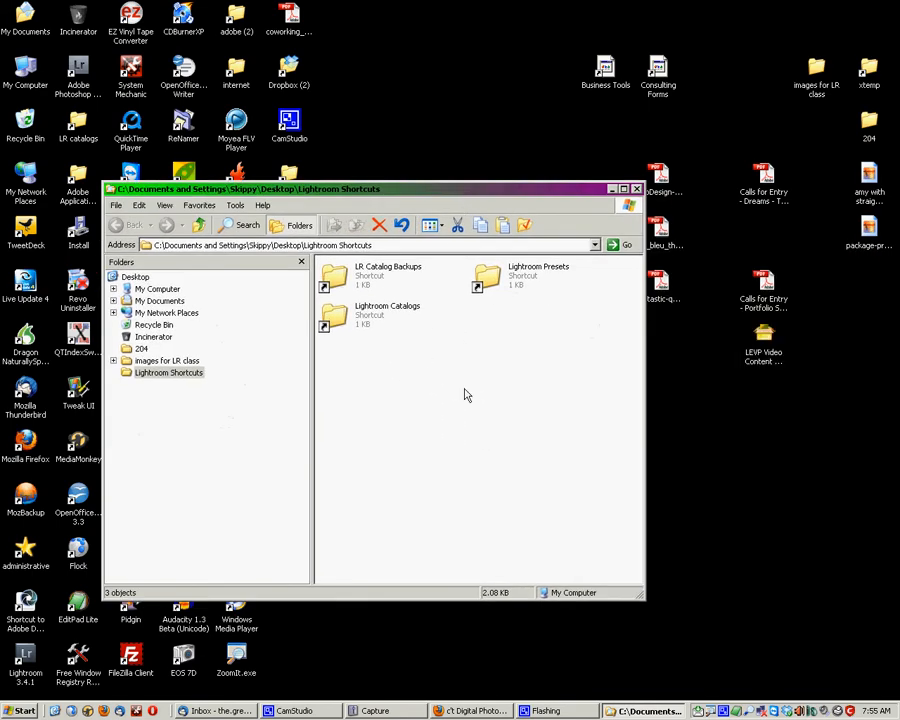
pyautogui.moveTo(344, 284)
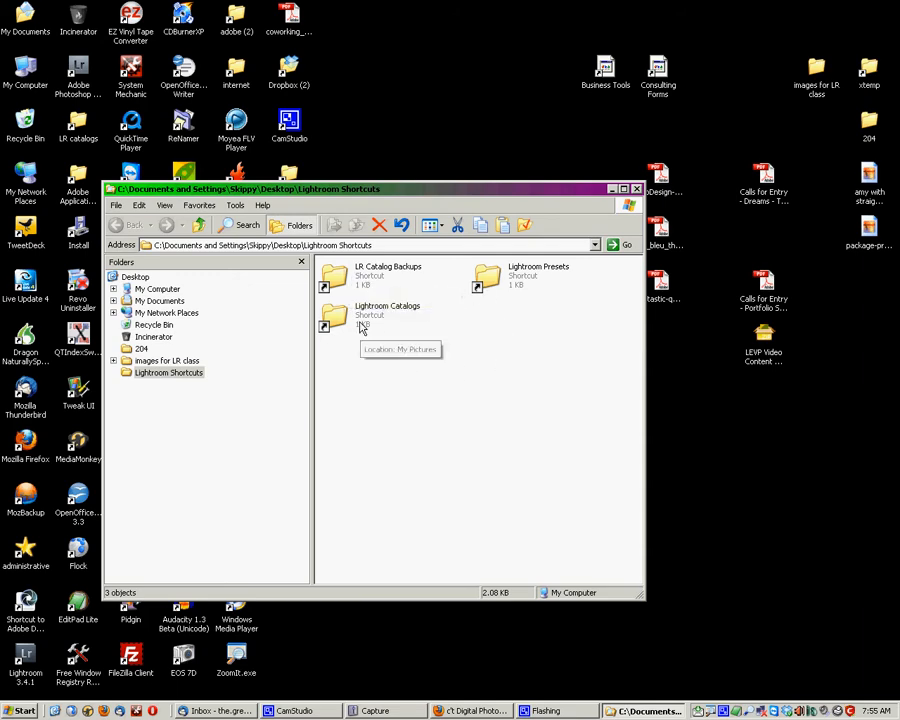
pyautogui.moveTo(386, 376)
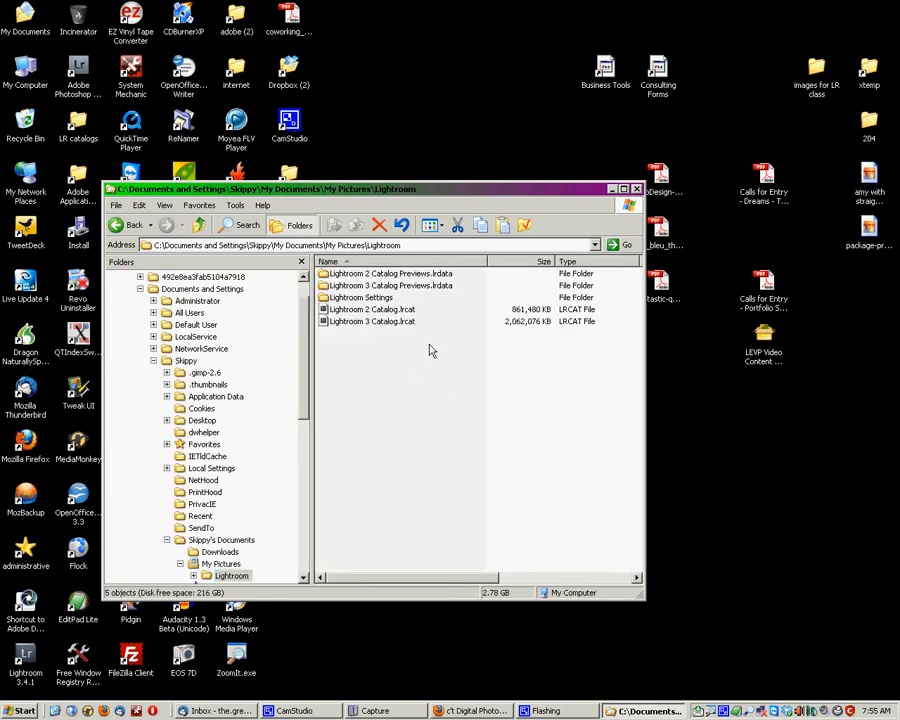
pyautogui.moveTo(362, 324)
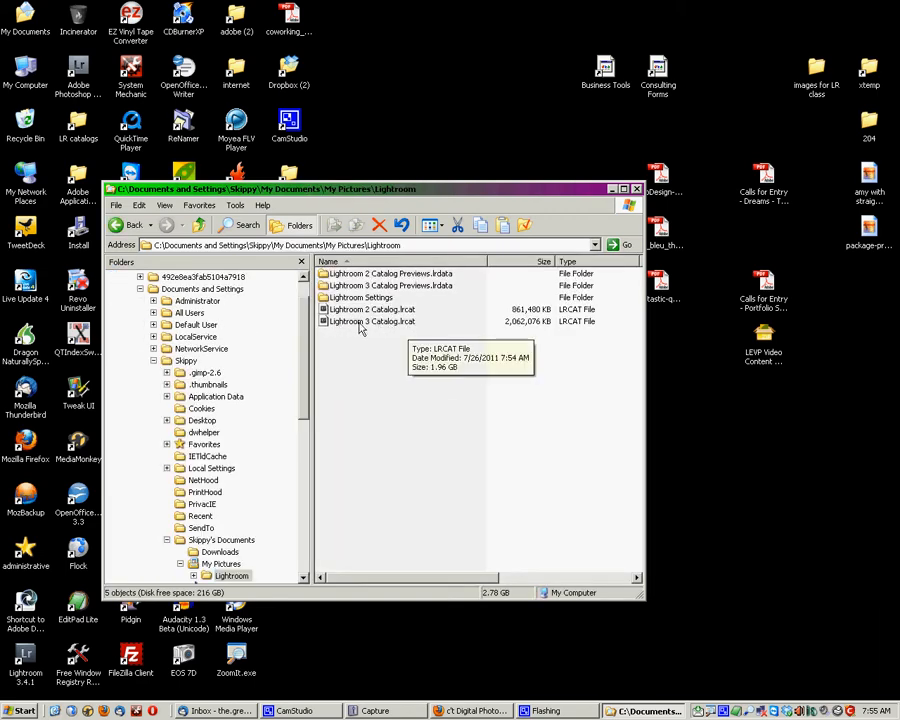
pyautogui.moveTo(408, 348)
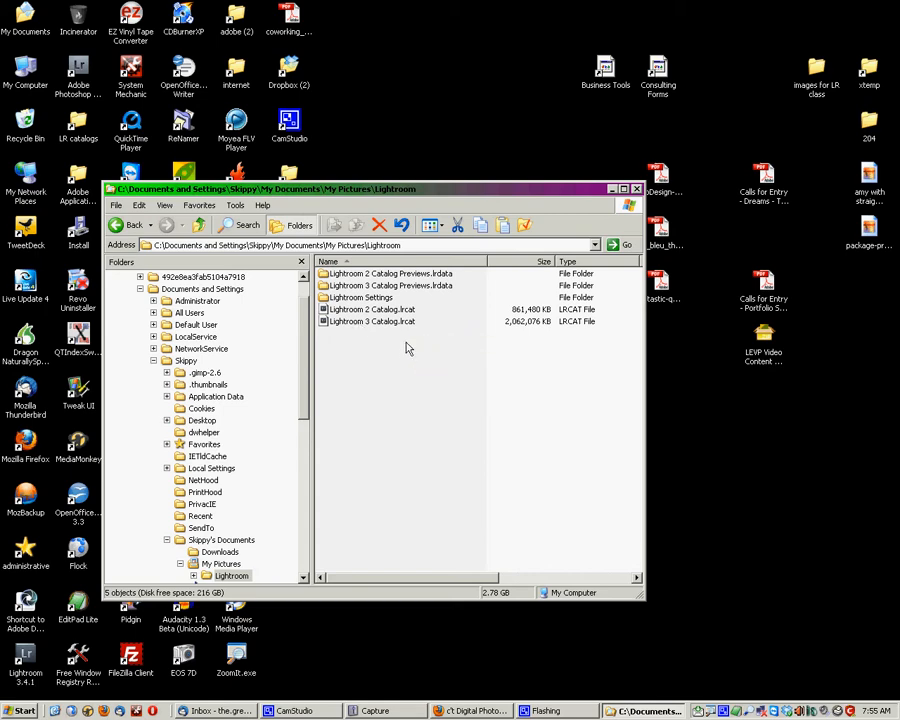
pyautogui.moveTo(416, 338)
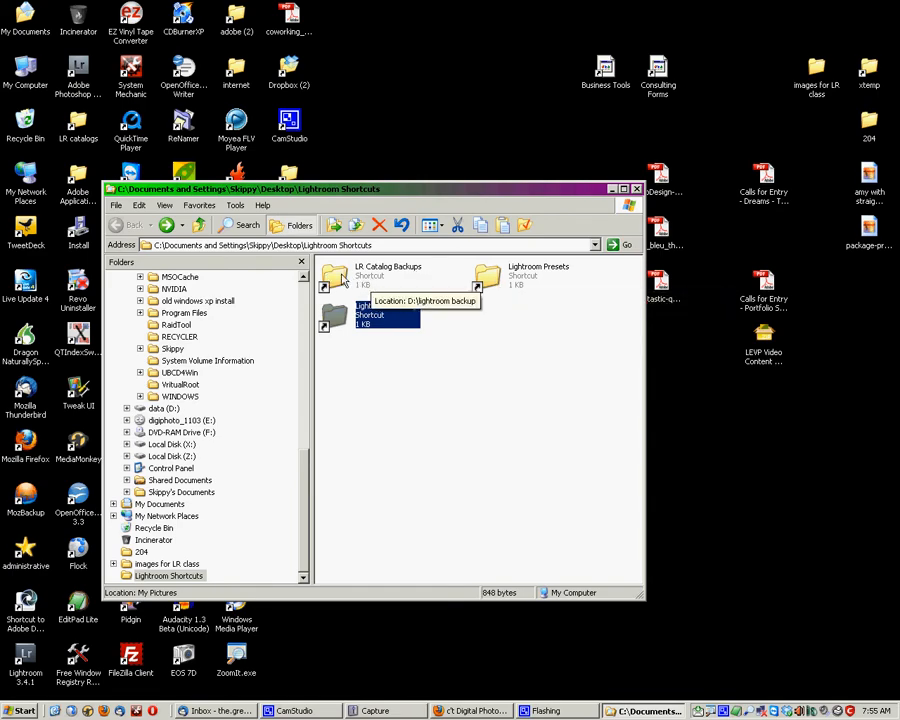
# Step: Follow the backups shortcut to the LR Catalog Backups folder on drive D
pyautogui.doubleClick(336, 288)
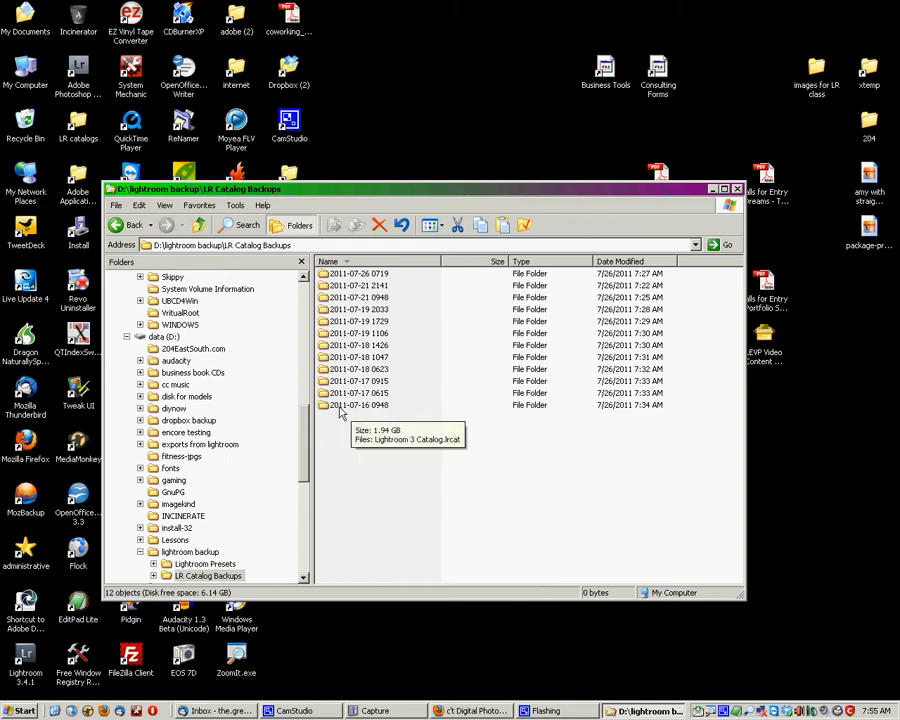
pyautogui.moveTo(356, 388)
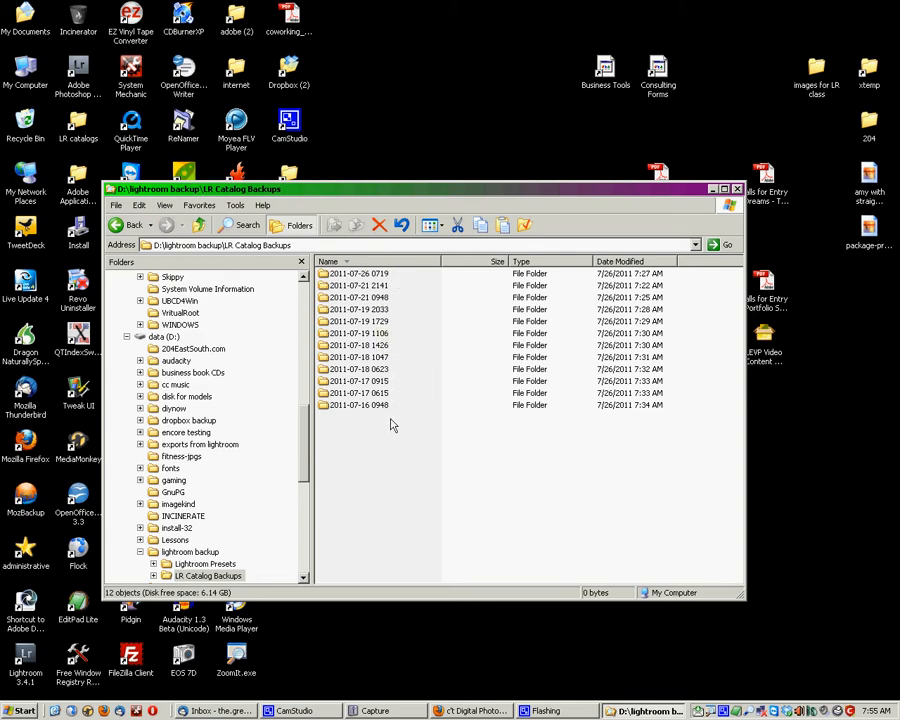
pyautogui.moveTo(372, 276)
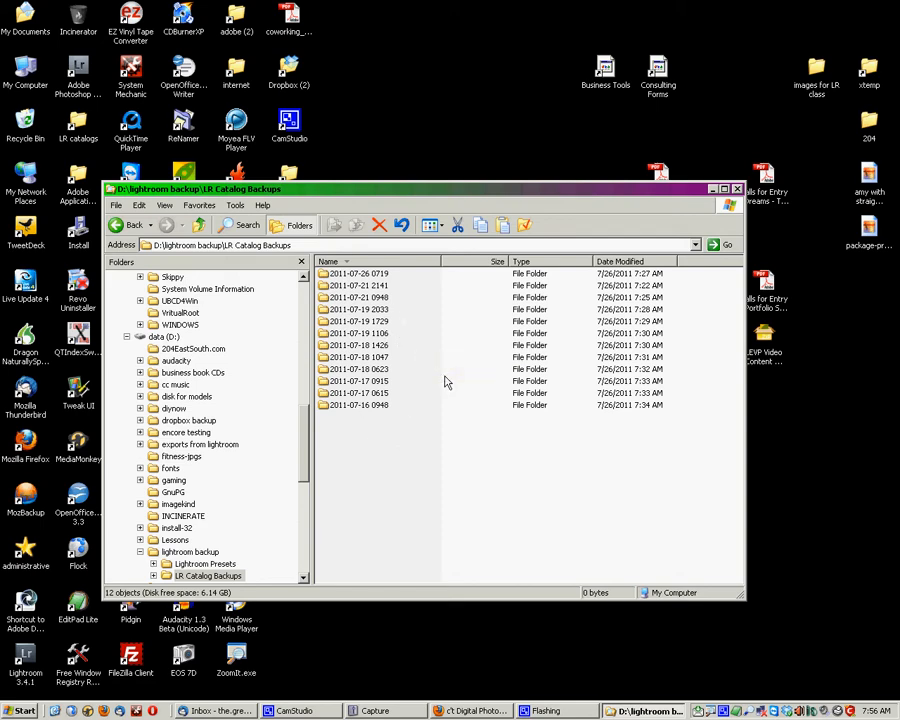
pyautogui.moveTo(368, 344)
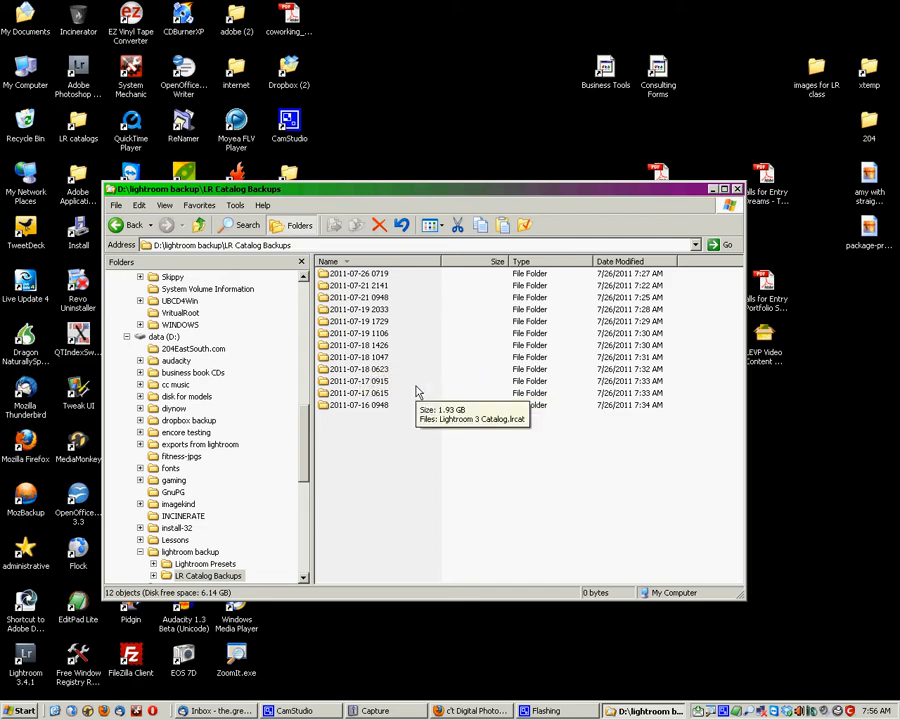
pyautogui.moveTo(412, 436)
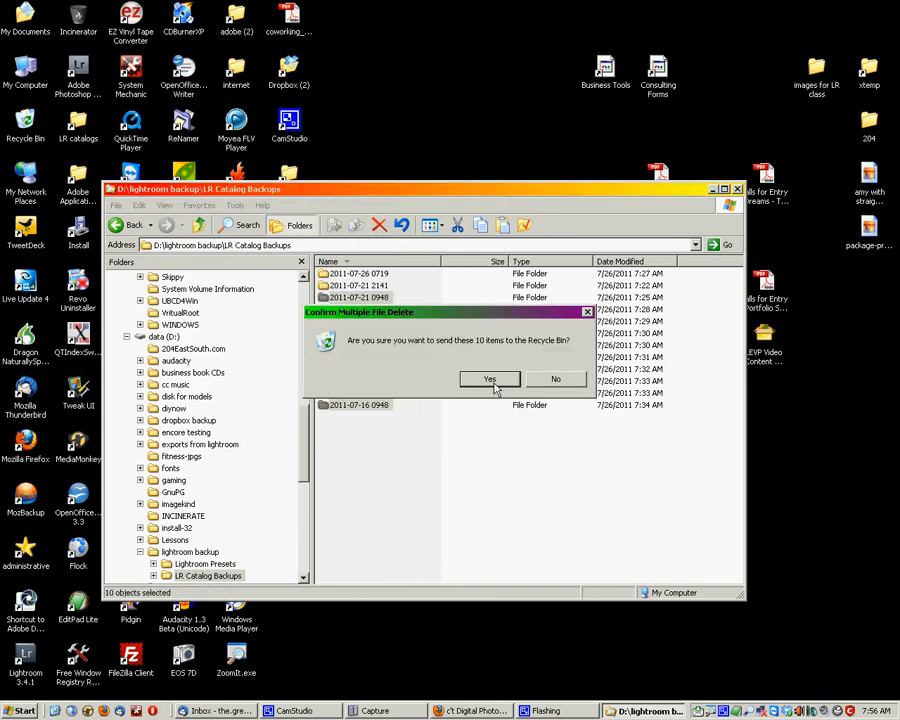
# Step: Confirm sending the ten older backup folders to the Recycle Bin, keeping 2011-07-20 and 2011-07-21
pyautogui.click(488, 380)
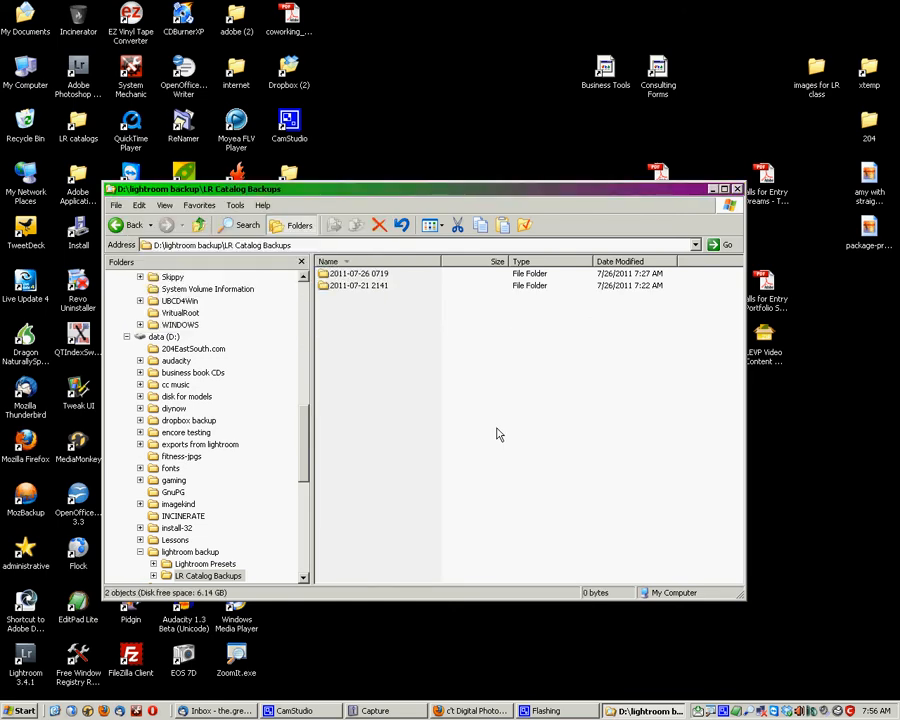
pyautogui.moveTo(440, 400)
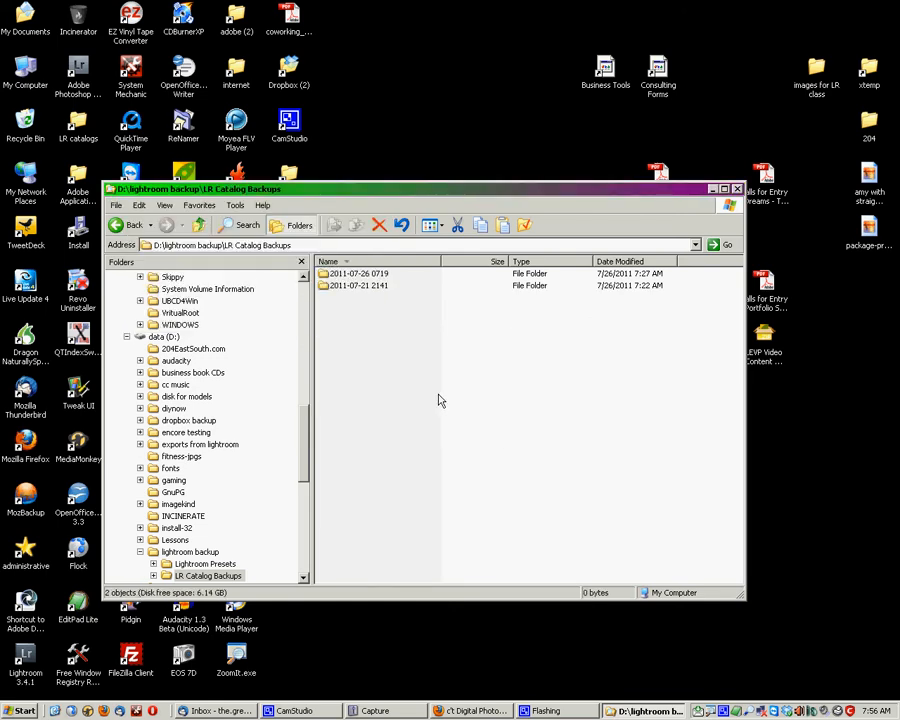
pyautogui.moveTo(364, 356)
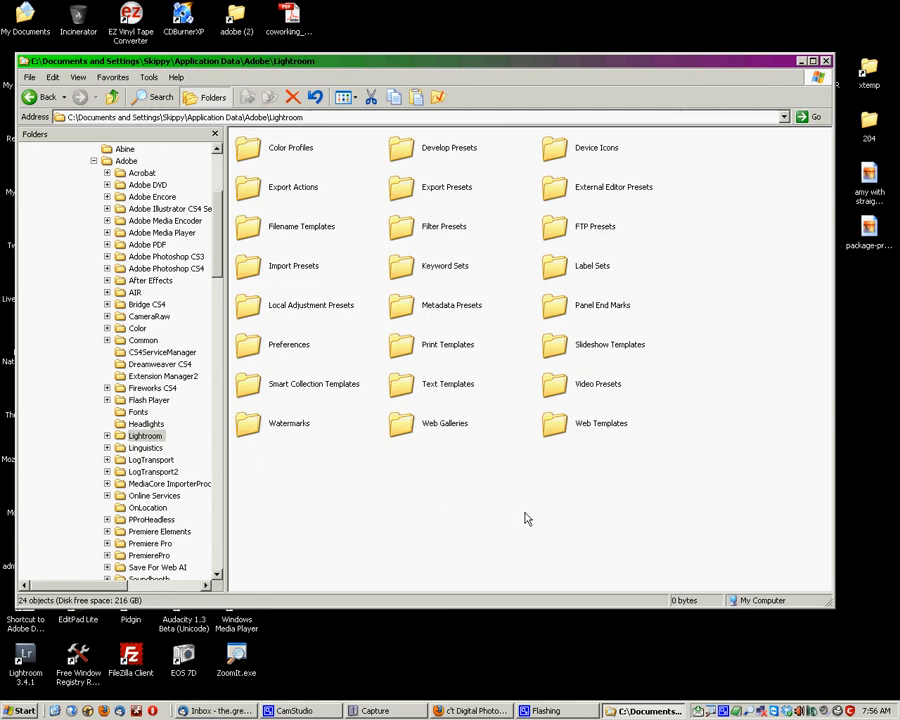
pyautogui.moveTo(284, 156)
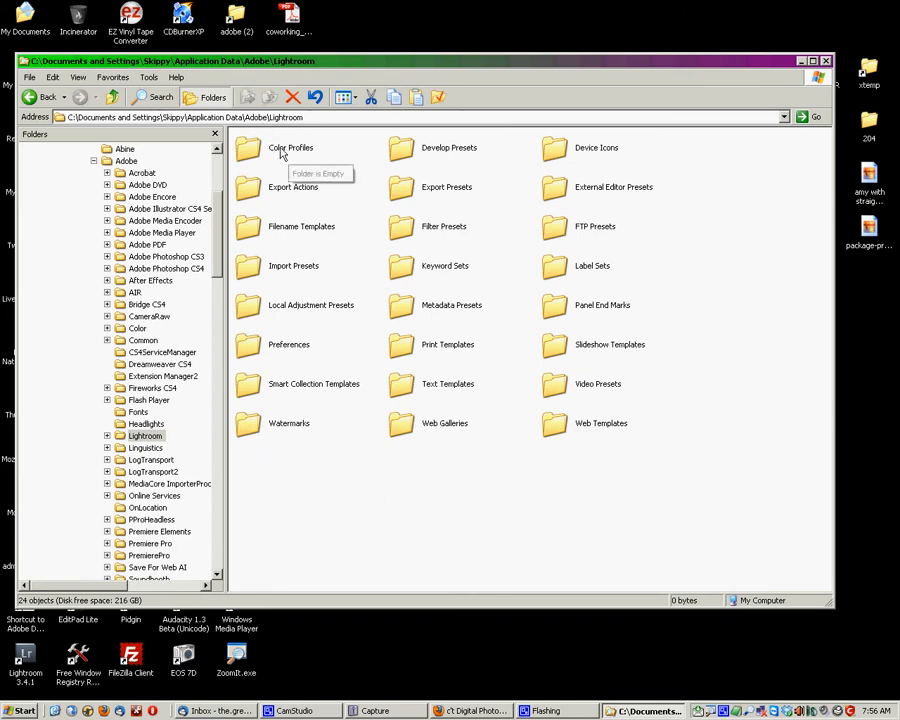
pyautogui.moveTo(400, 160)
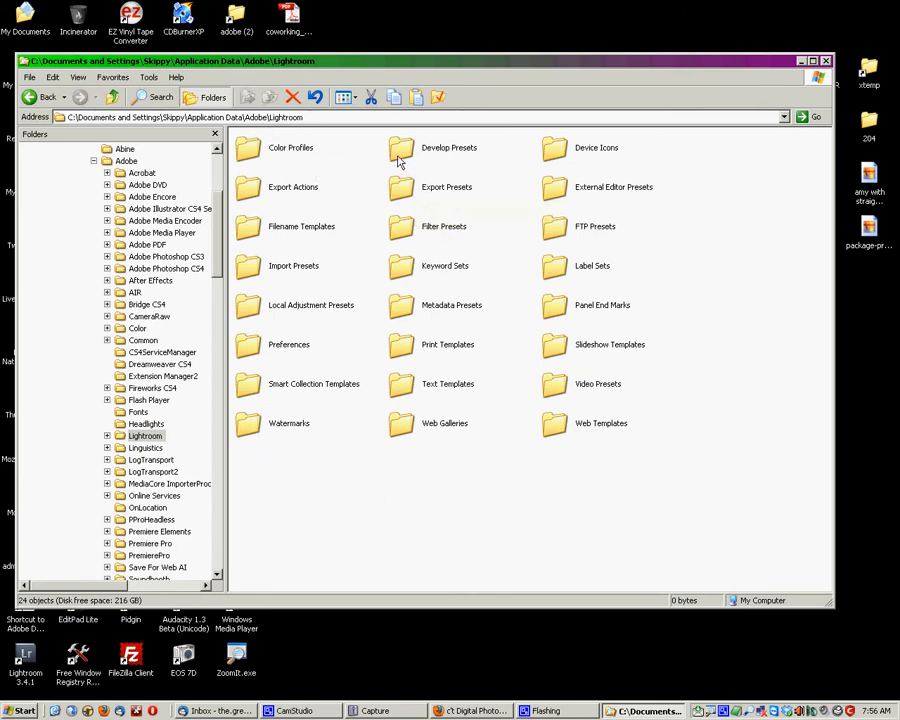
pyautogui.moveTo(430, 204)
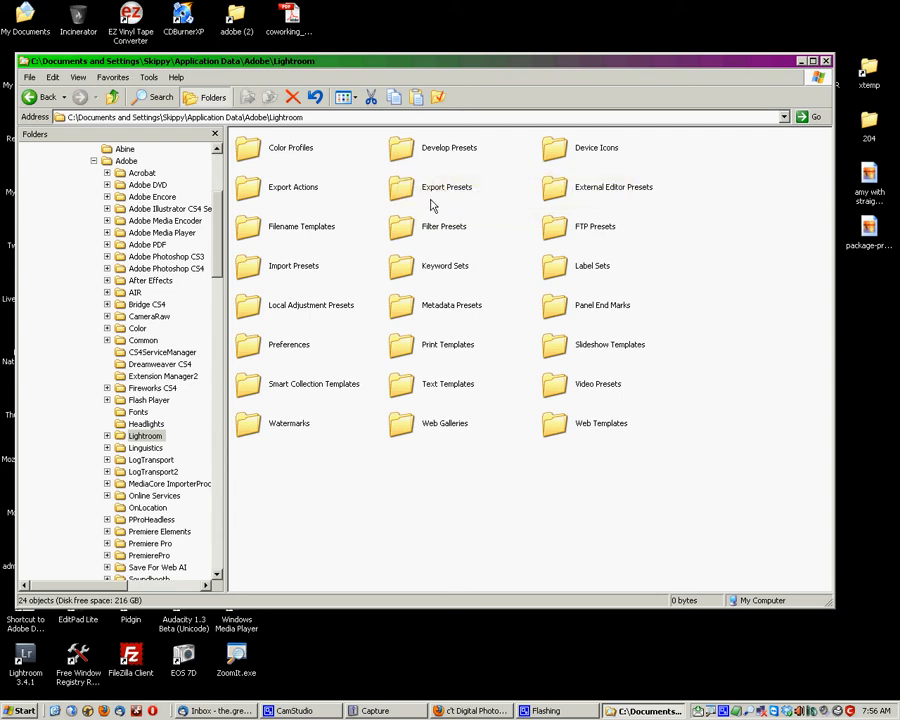
pyautogui.moveTo(444, 226)
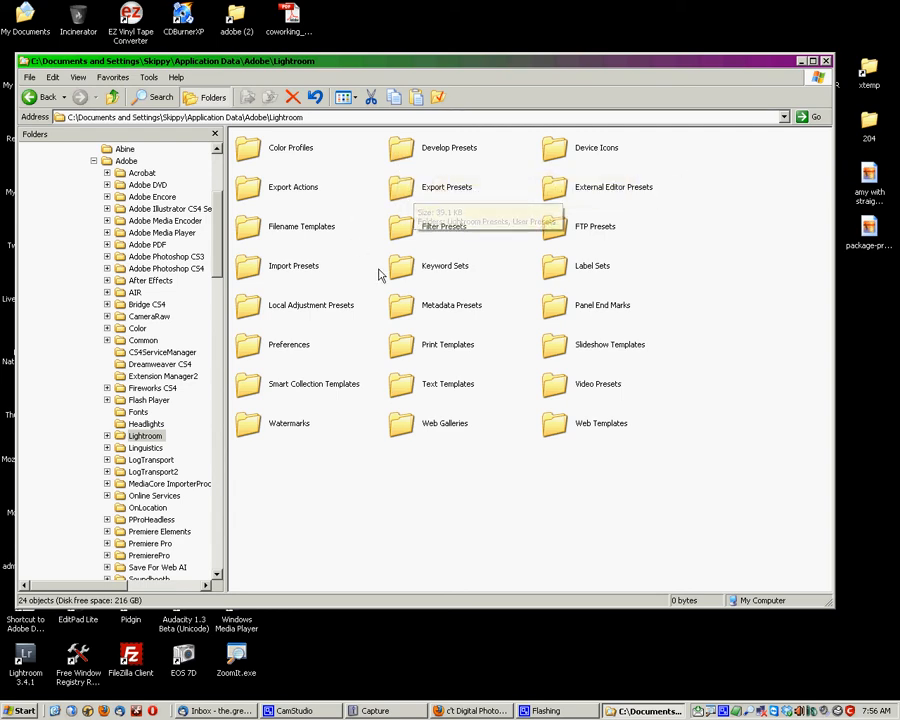
pyautogui.moveTo(410, 310)
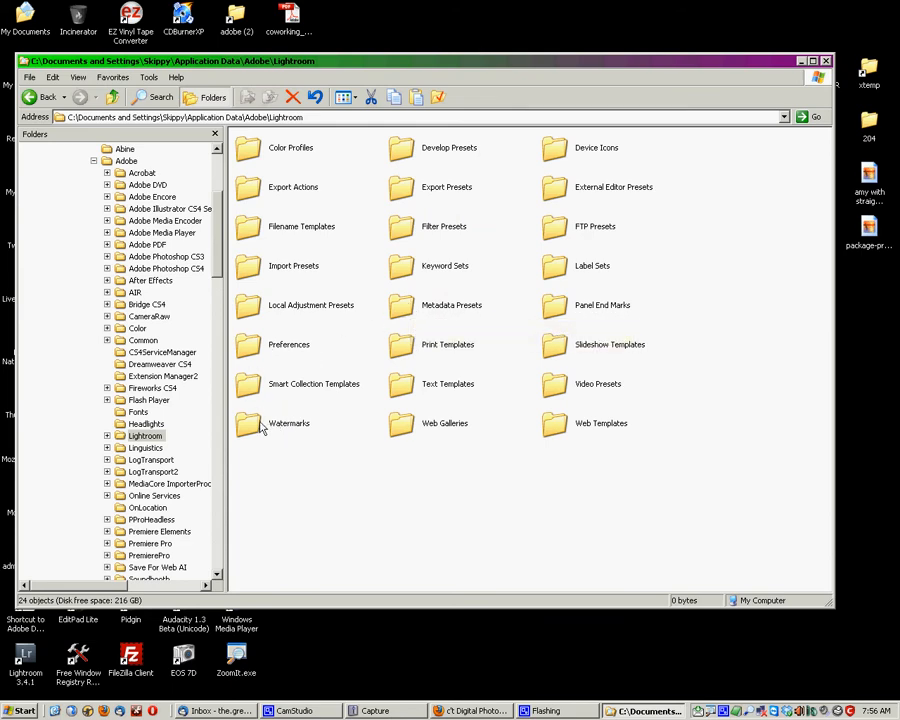
pyautogui.moveTo(400, 420)
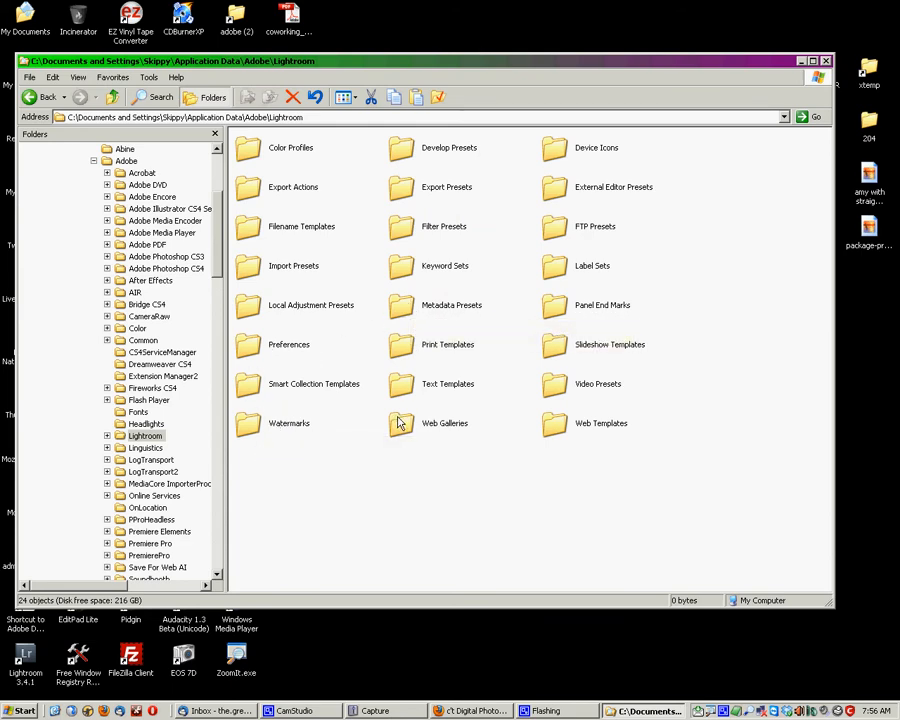
pyautogui.moveTo(344, 414)
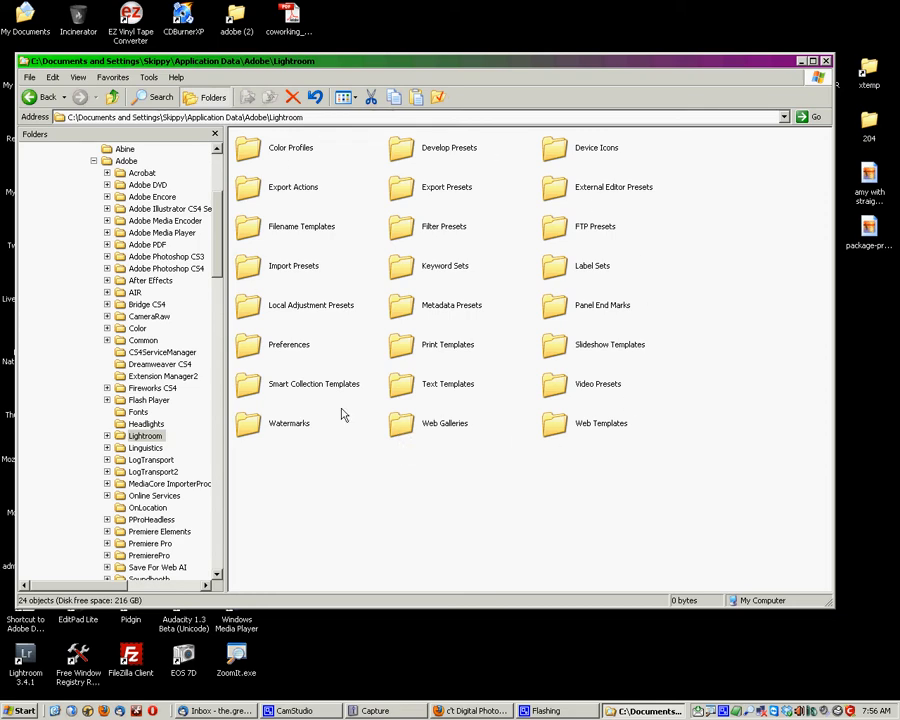
pyautogui.moveTo(460, 248)
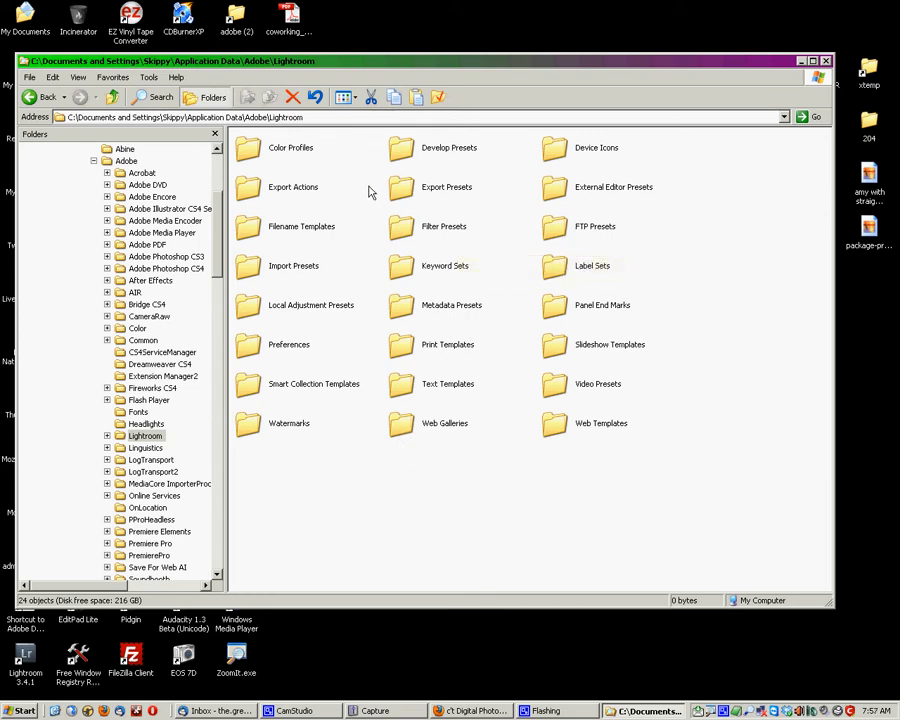
pyautogui.moveTo(680, 404)
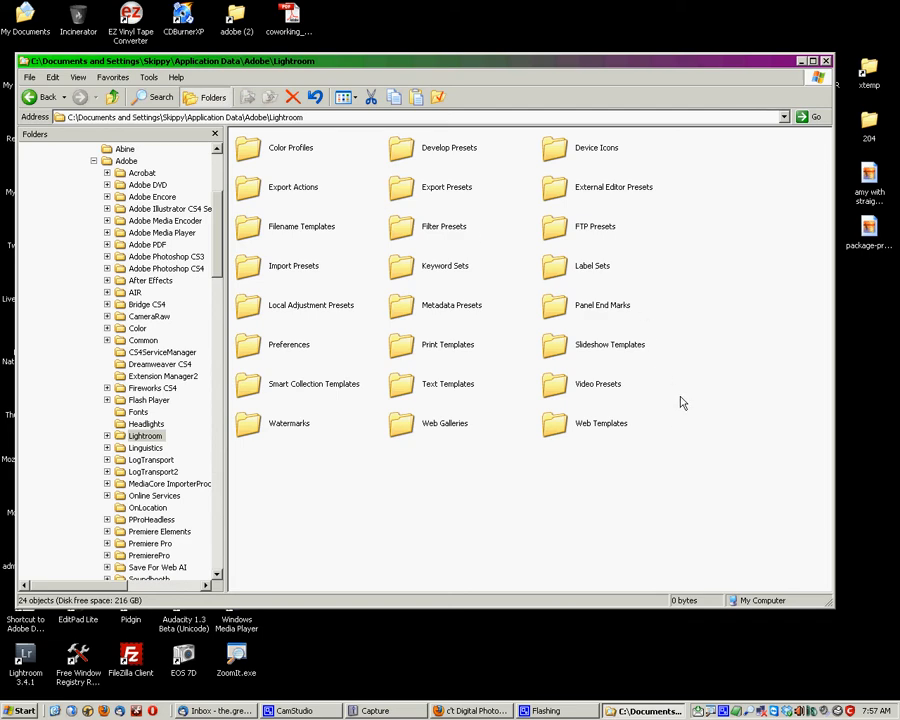
# Step: Select all 24 preset and template folders in the Lightroom settings folder with Ctrl+A
pyautogui.press('ctrl+a')
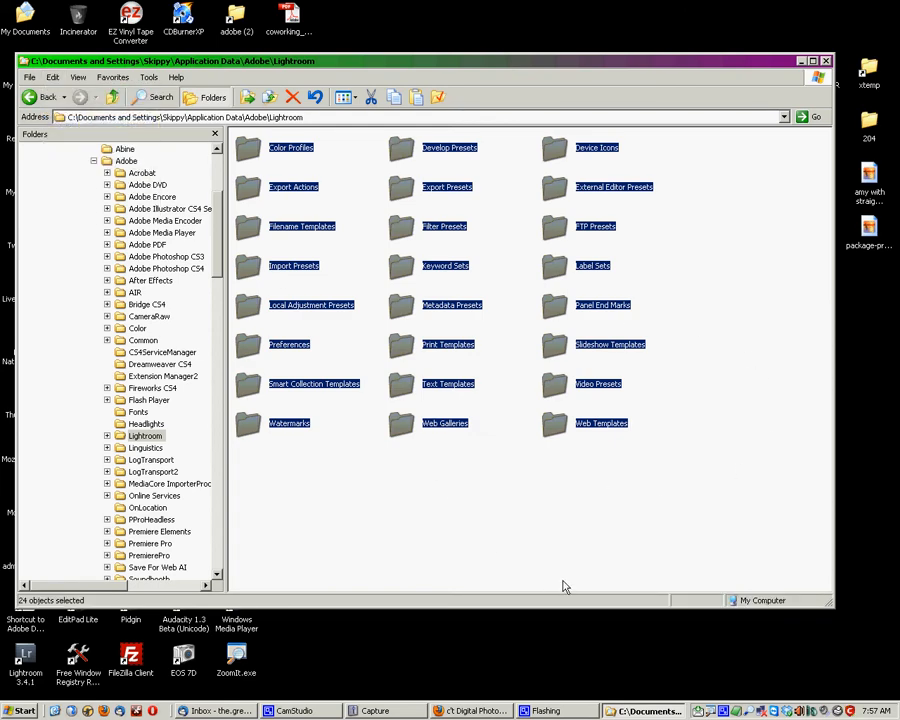
pyautogui.moveTo(614, 564)
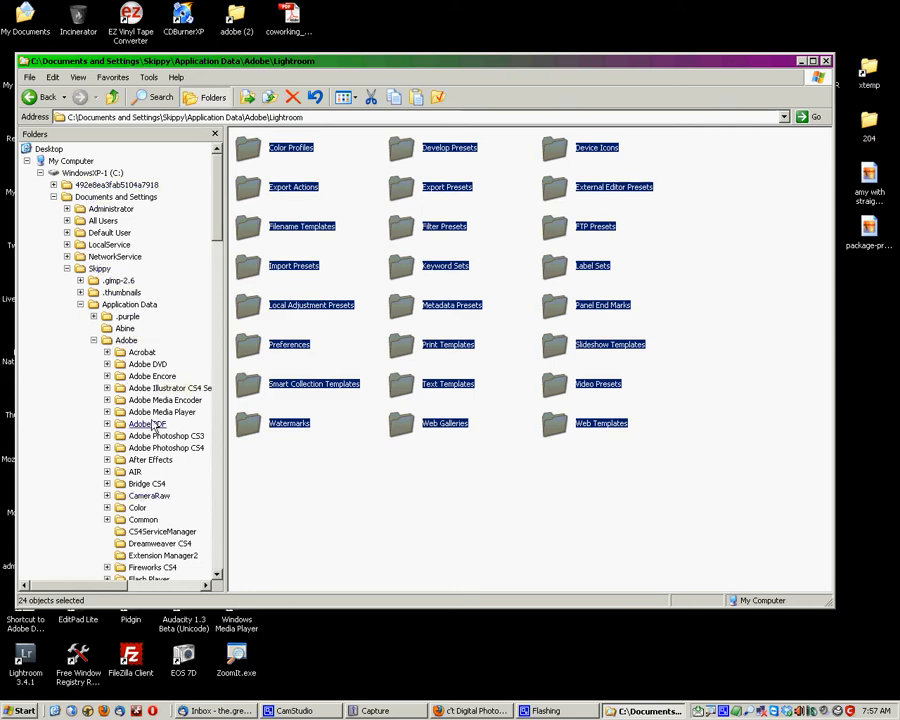
pyautogui.scroll(-3)
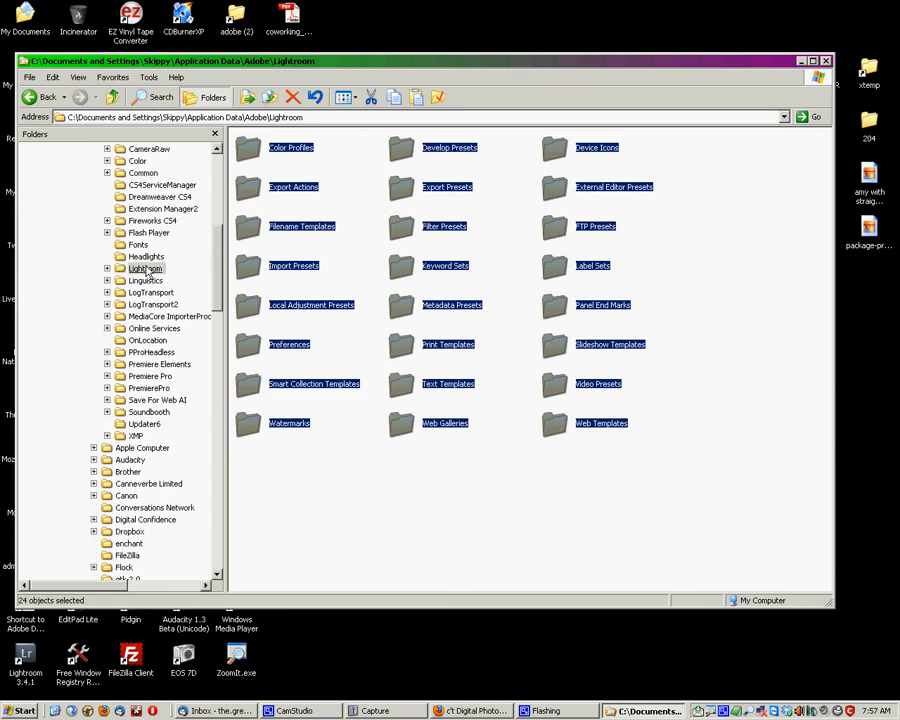
pyautogui.moveTo(448, 406)
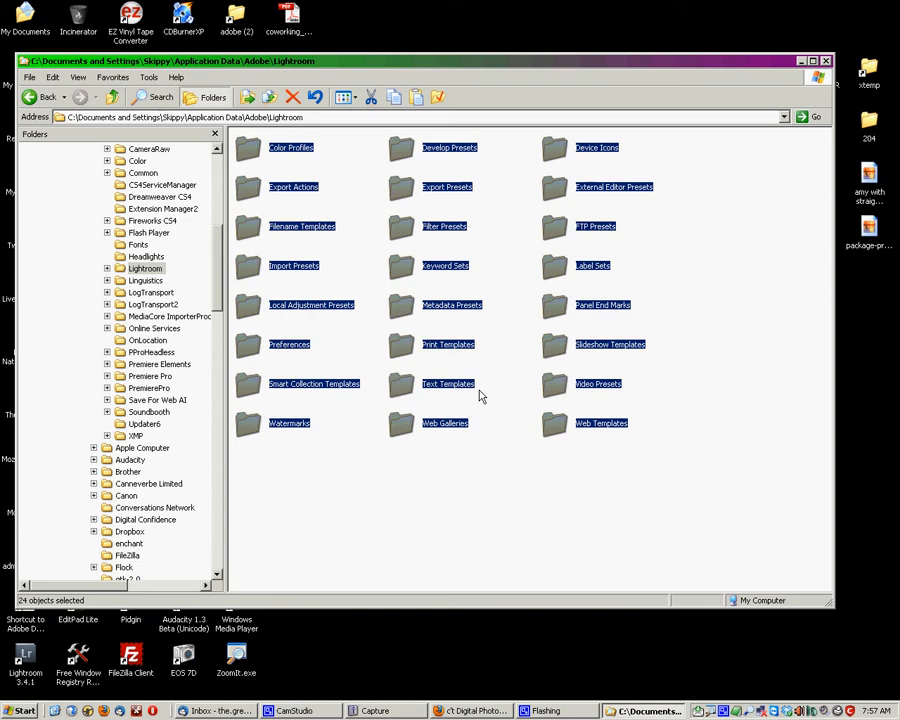
pyautogui.moveTo(506, 336)
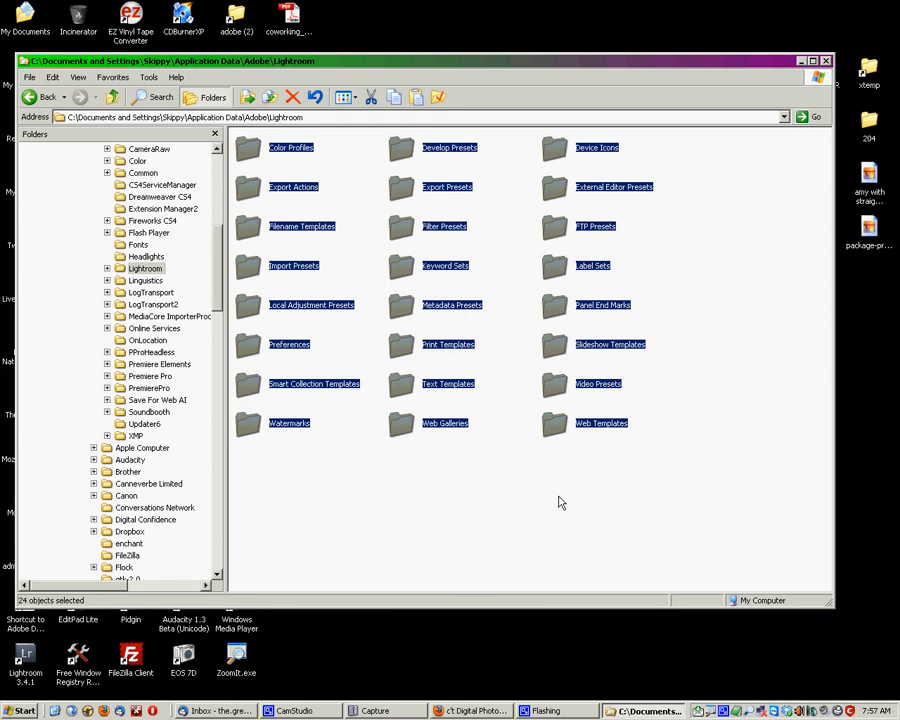
pyautogui.moveTo(476, 316)
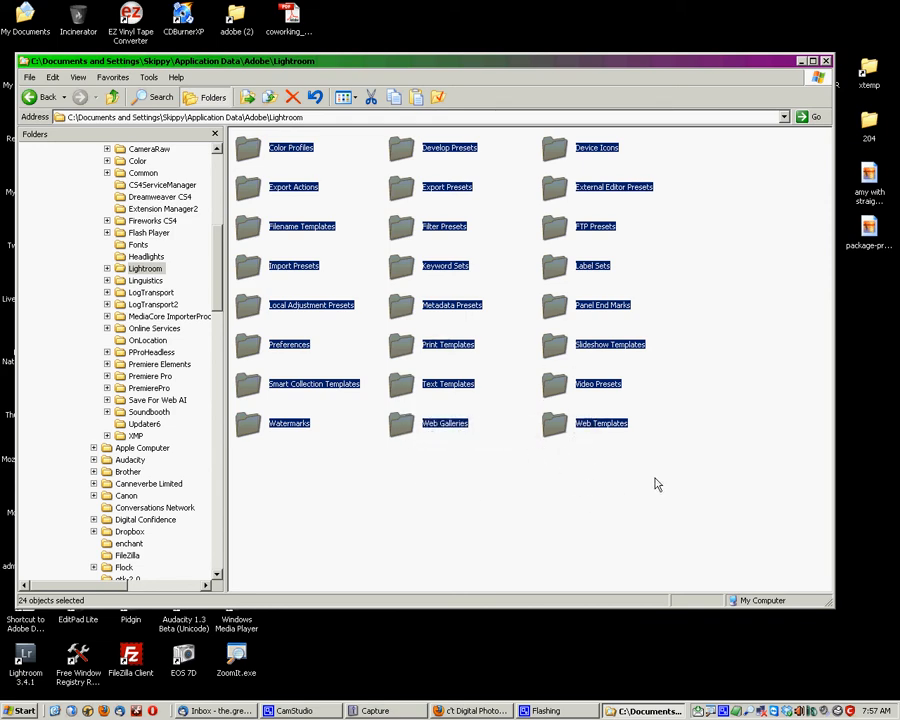
pyautogui.moveTo(676, 508)
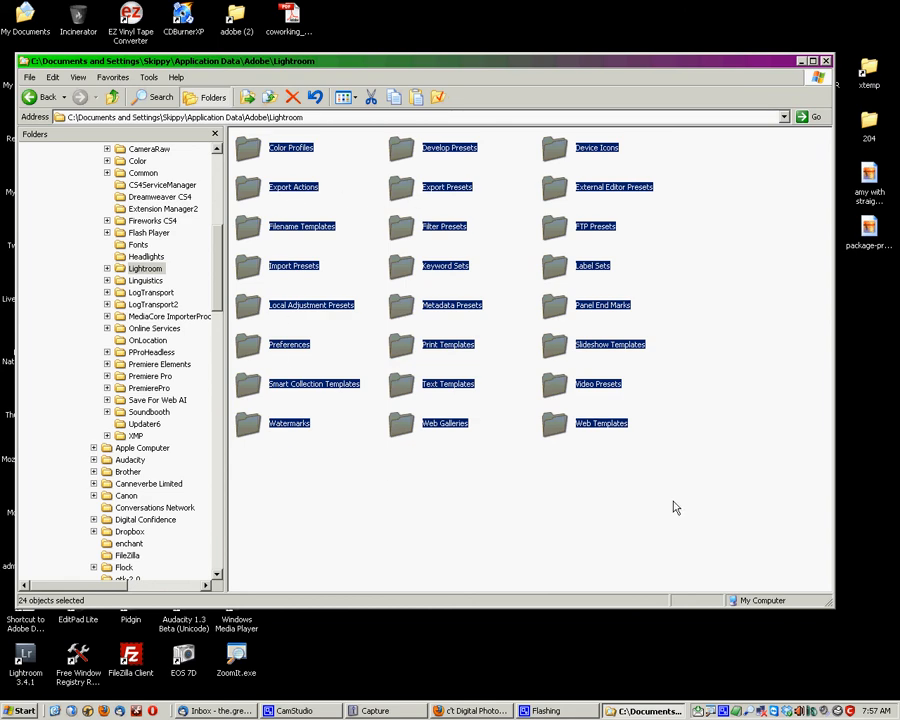